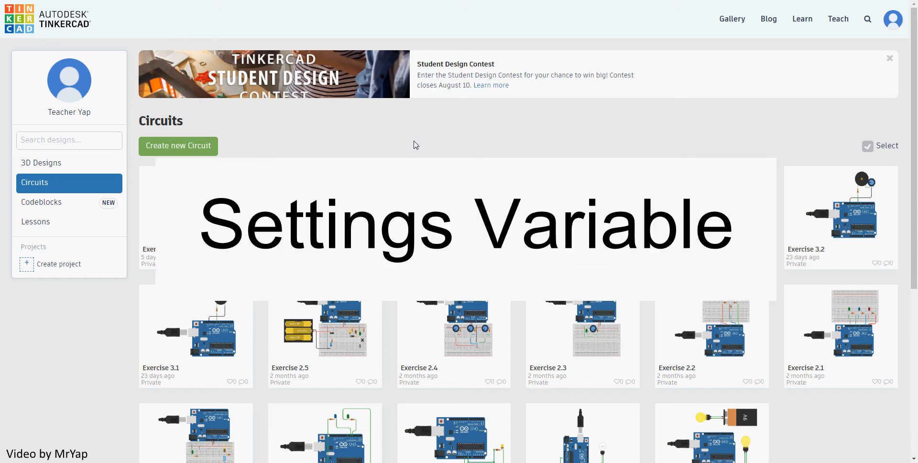
Step: Start a new blank circuit design from the Circuits dashboard
right_click(415, 144)
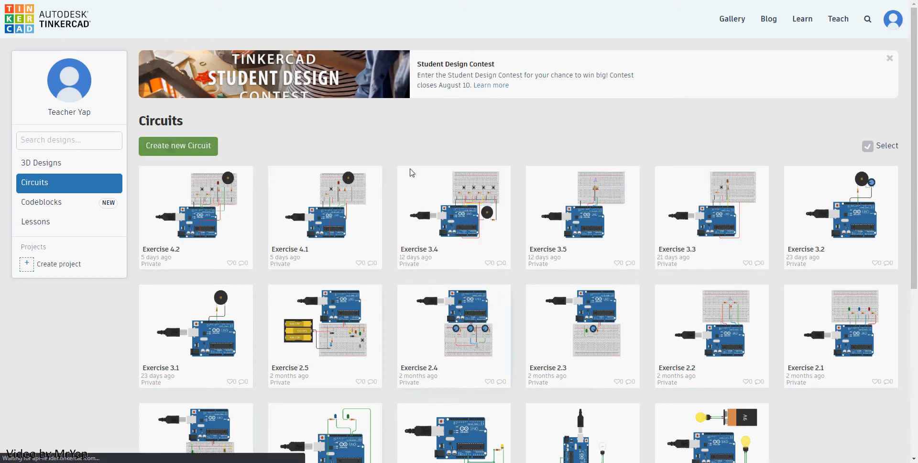
mouse_move(416, 177)
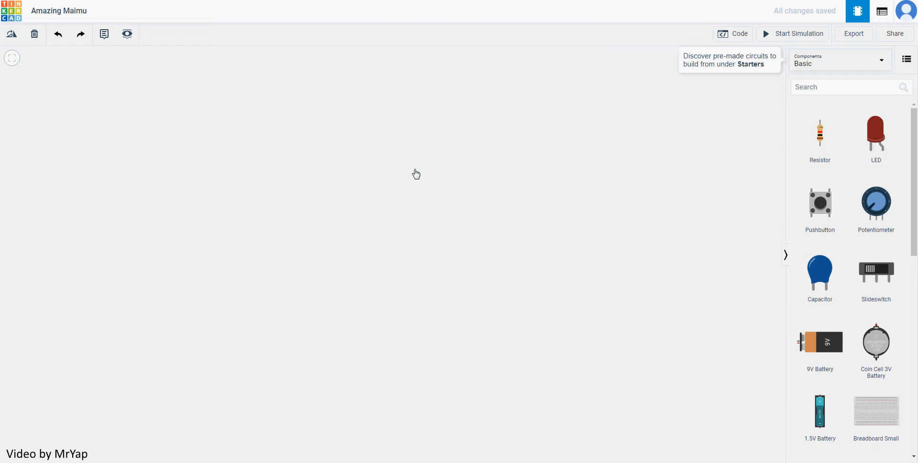
mouse_move(30, 17)
type("E")
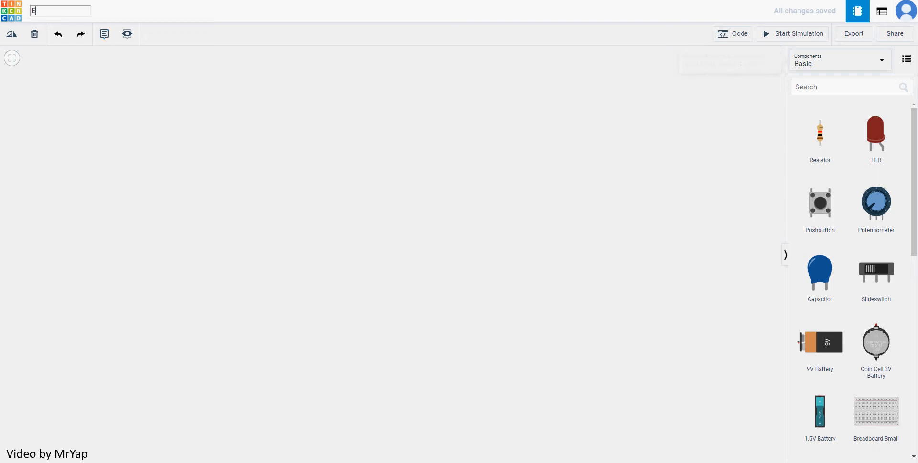
type("xercise 5")
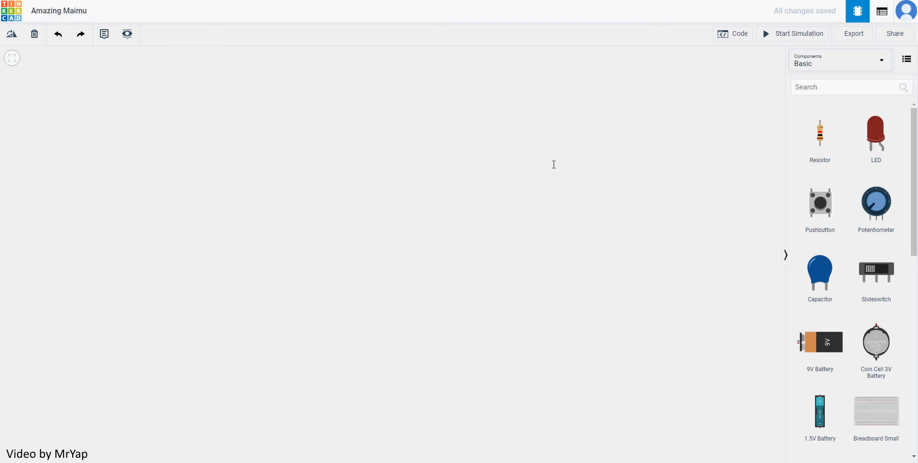
Step: Place the piezo and resistor on the breadboard, set the resistance, and wire GND and pin 8
scroll("down", 3)
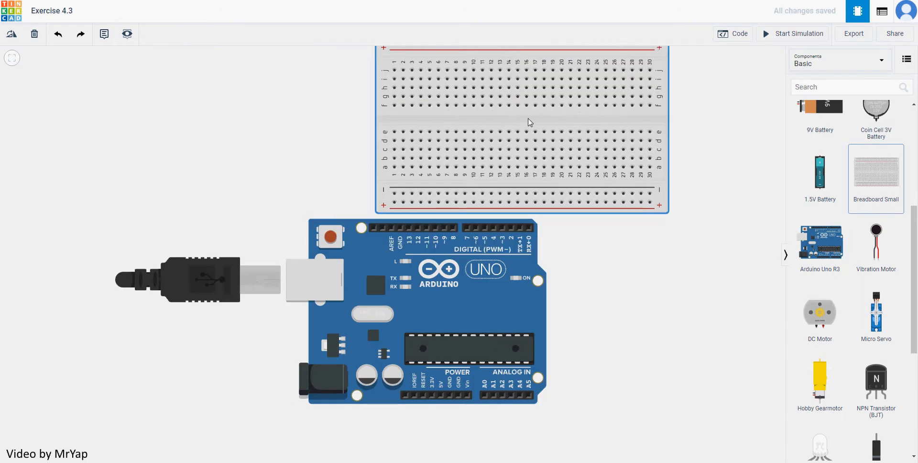
left_click(521, 129)
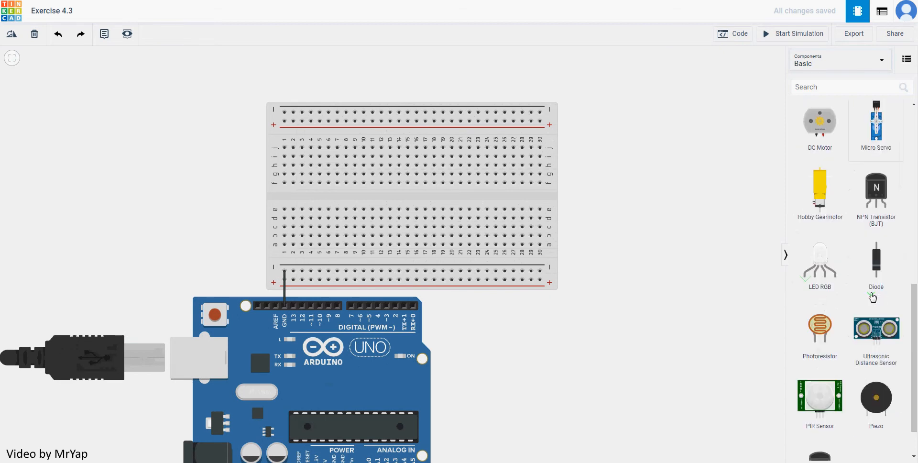
left_click_drag(875, 401, 330, 152)
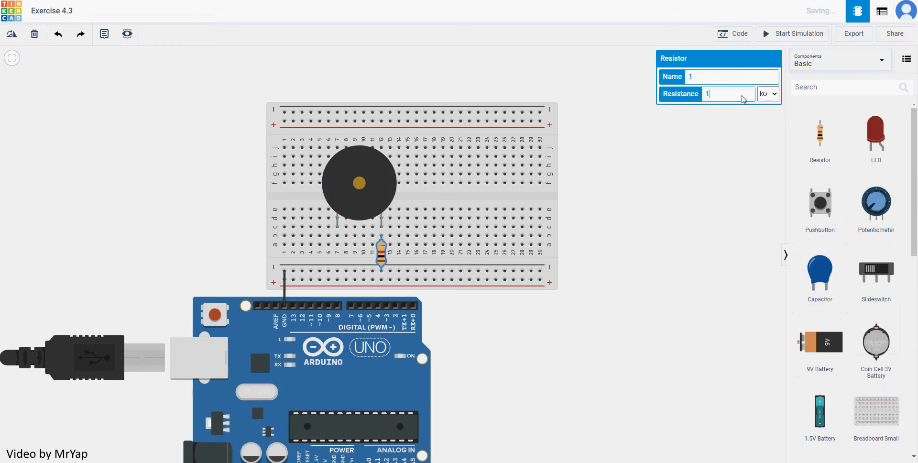
left_click(768, 94)
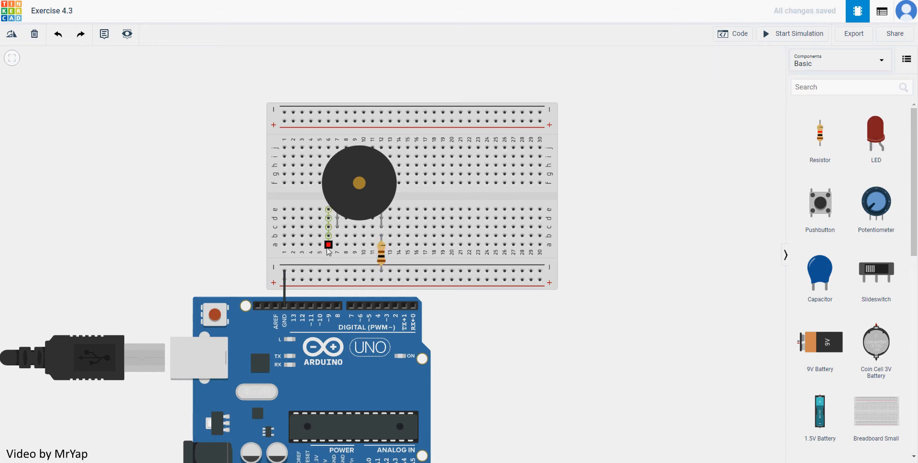
left_click_drag(327, 245, 336, 316)
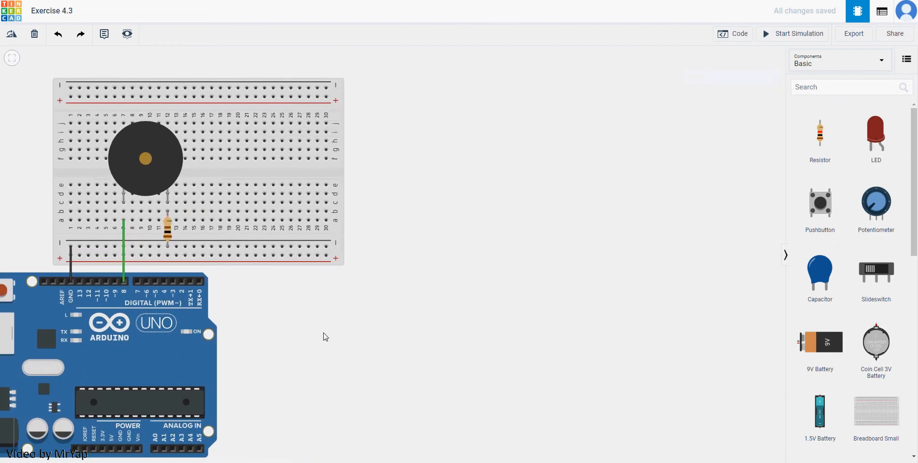
mouse_move(745, 41)
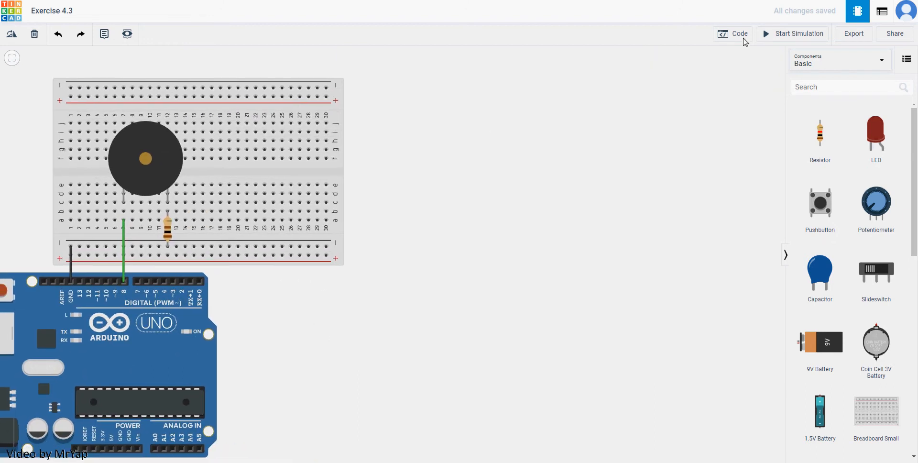
Step: Switch to the block code editor, clear the starter blocks and show the Variables category
left_click(732, 33)
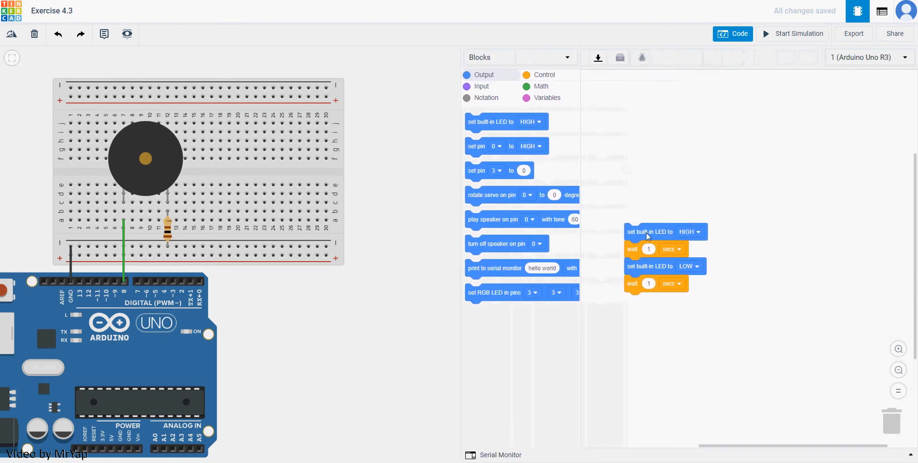
left_click(898, 349)
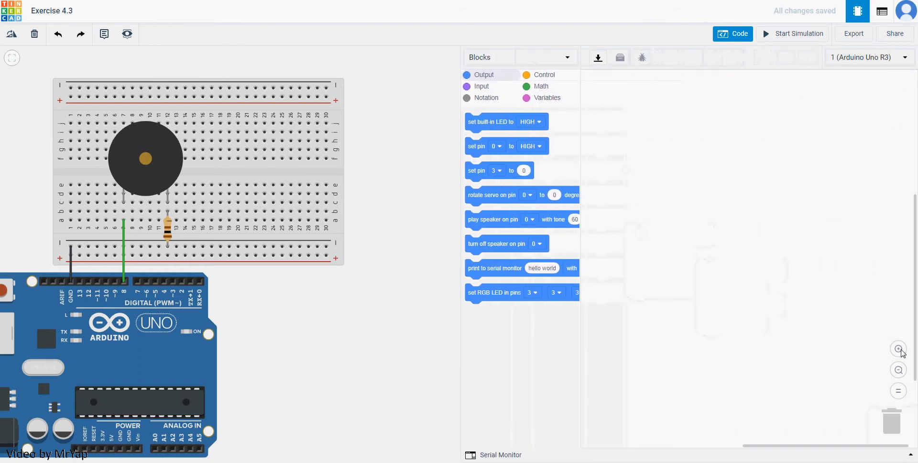
left_click(547, 97)
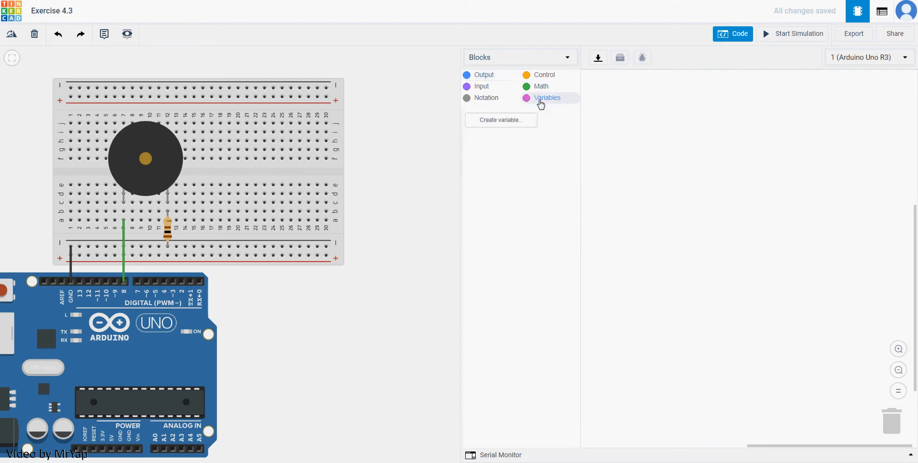
mouse_move(544, 111)
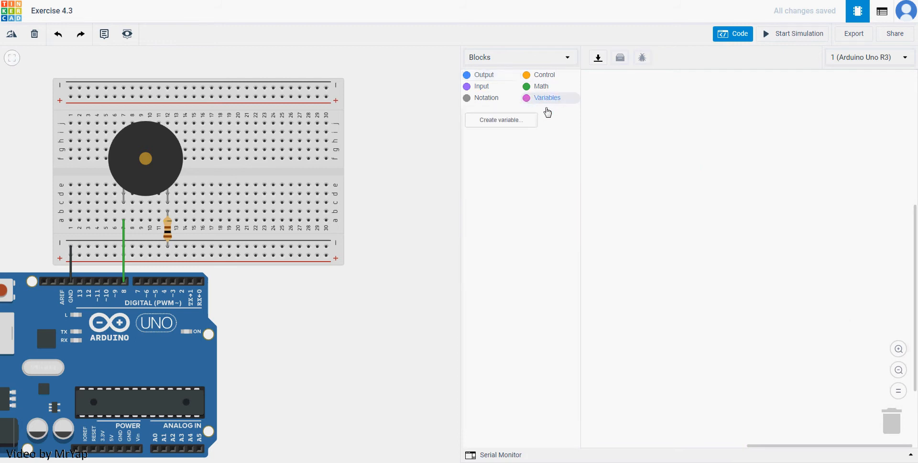
mouse_move(513, 125)
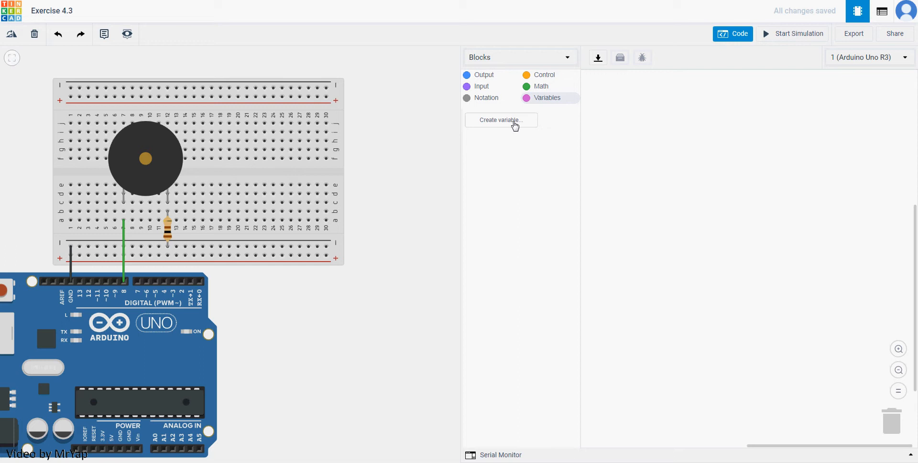
Step: Create a new block variable named test
left_click(500, 120)
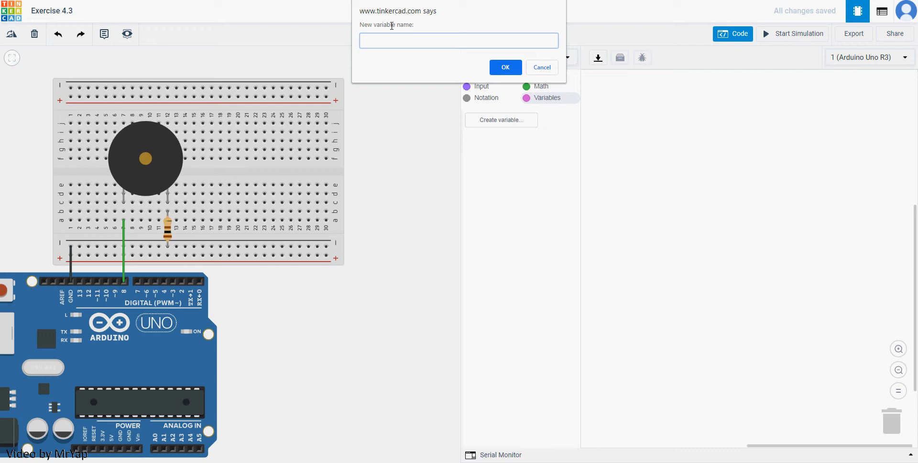
left_click(458, 40)
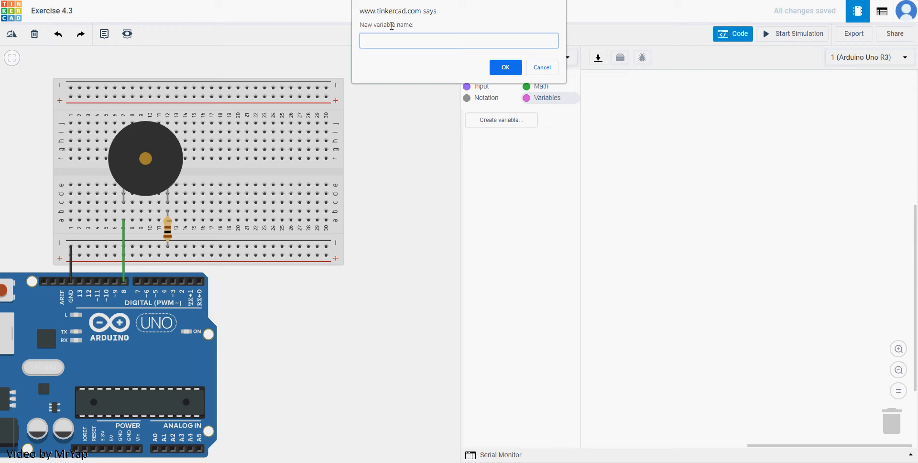
type("test")
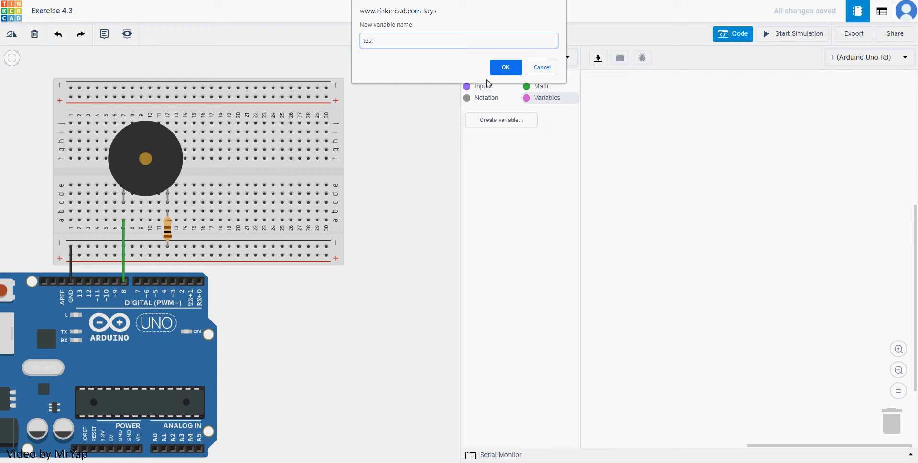
left_click(505, 67)
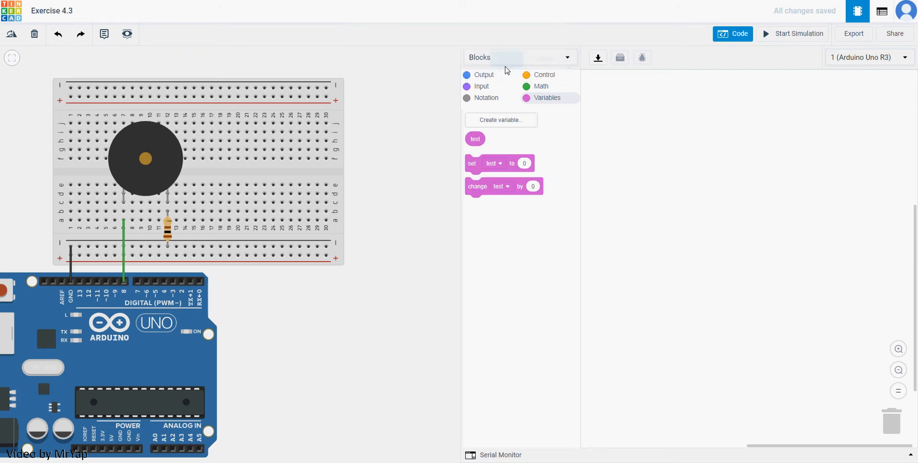
mouse_move(486, 147)
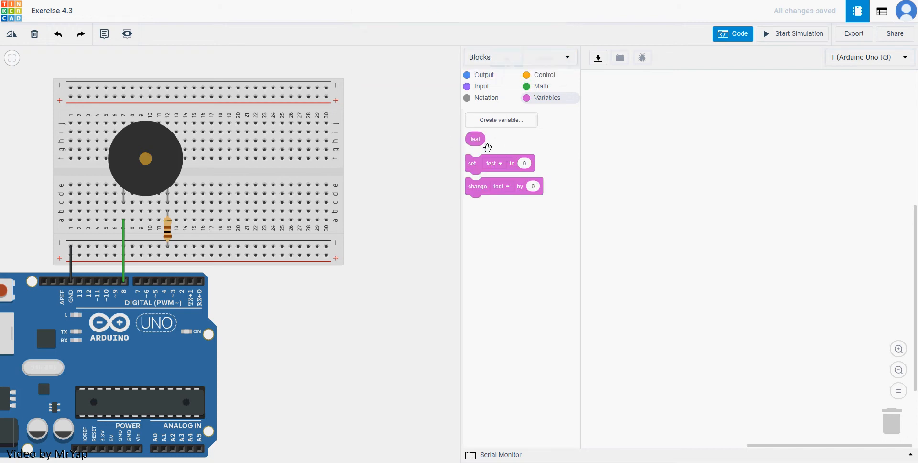
mouse_move(556, 144)
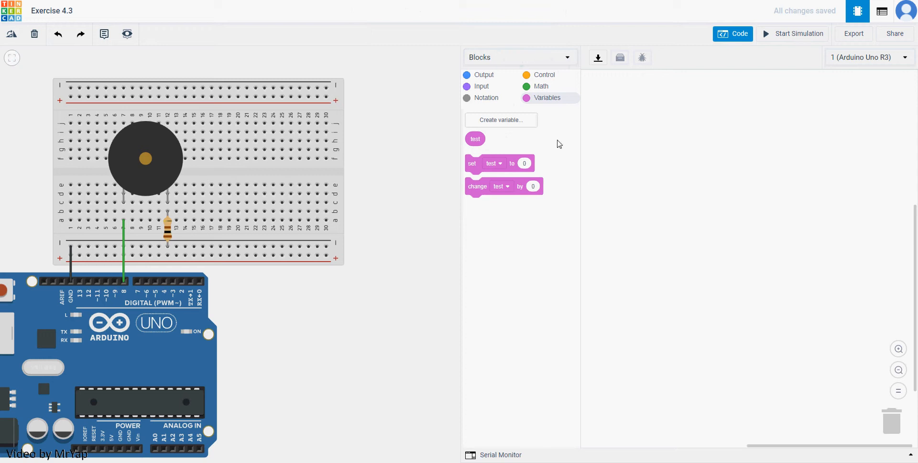
mouse_move(485, 144)
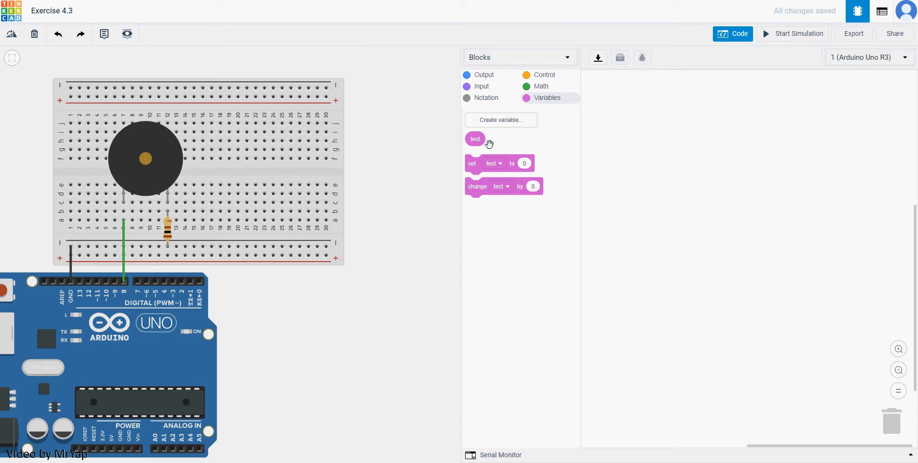
mouse_move(498, 135)
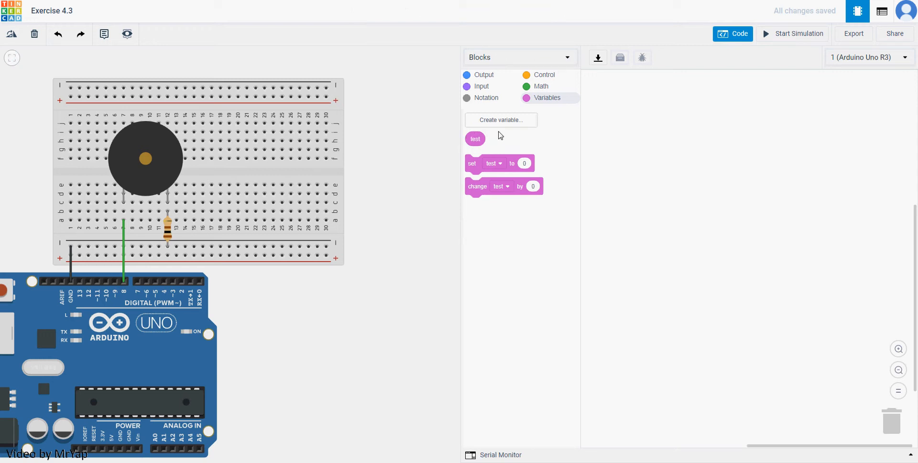
mouse_move(484, 133)
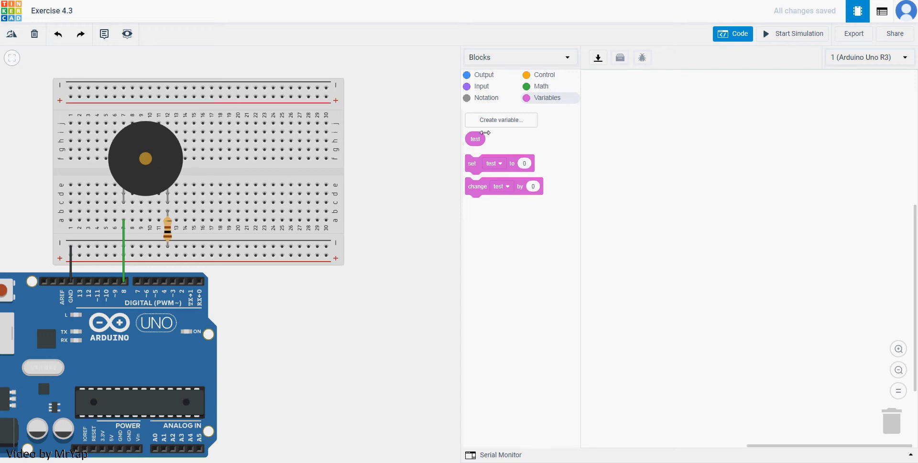
mouse_move(497, 145)
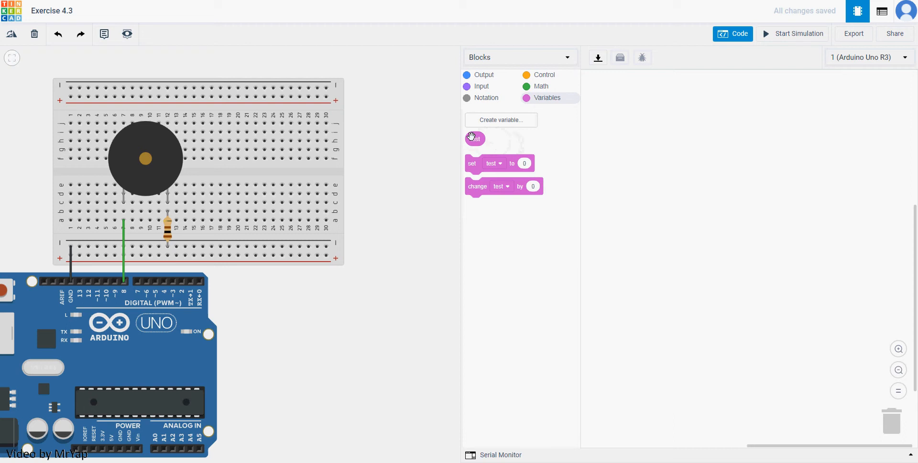
mouse_move(499, 131)
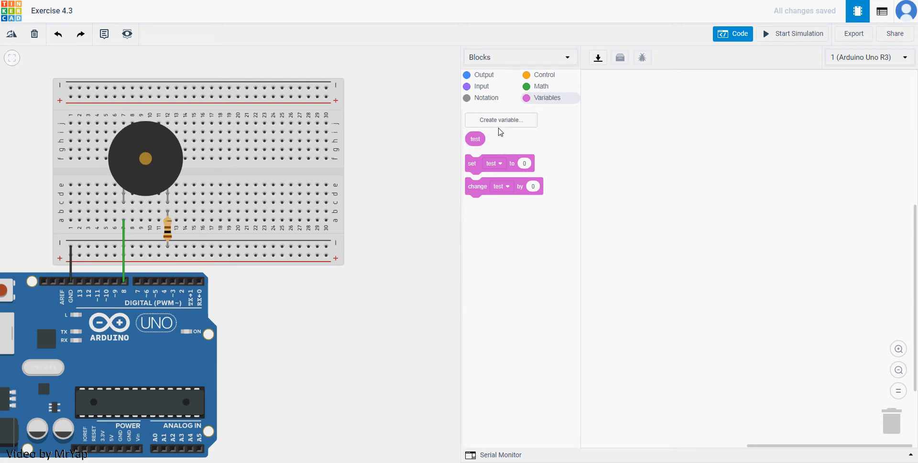
mouse_move(507, 171)
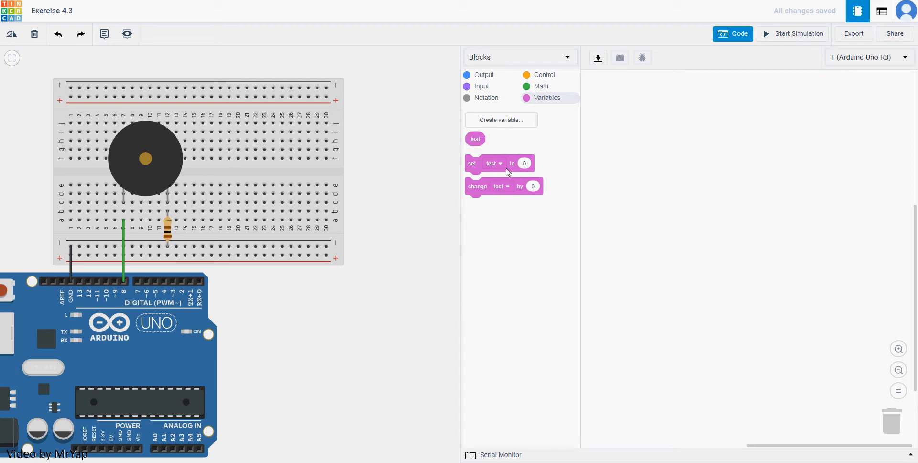
mouse_move(500, 170)
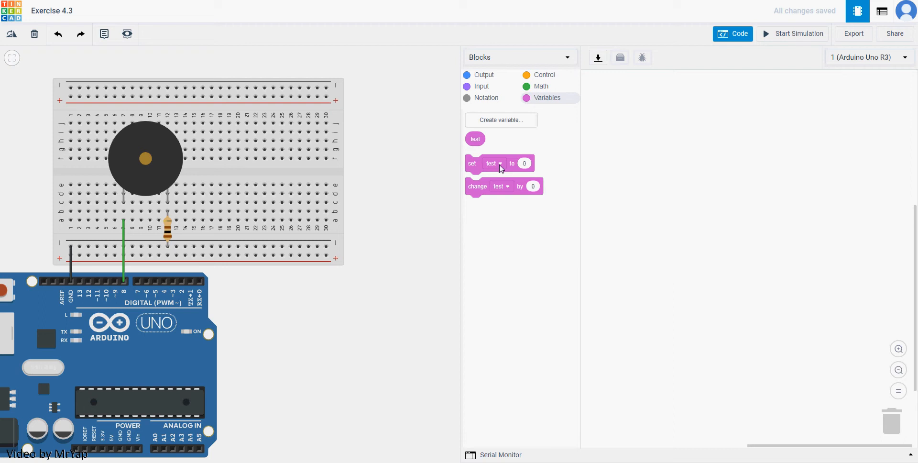
mouse_move(531, 153)
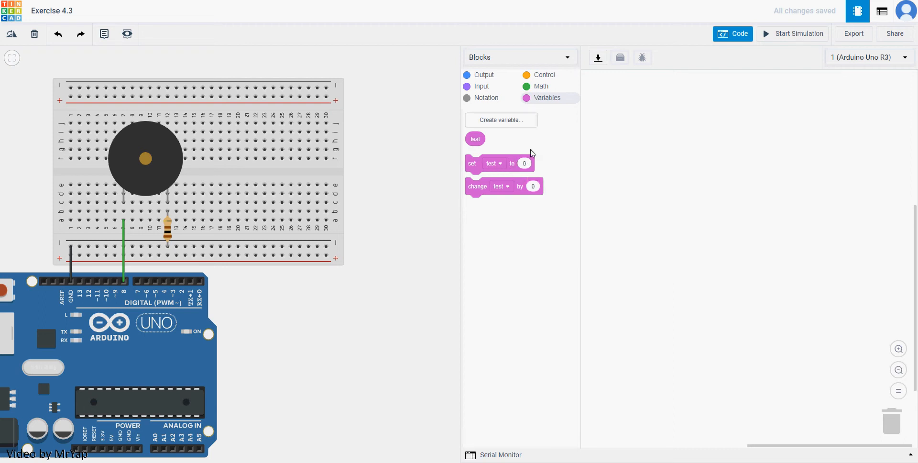
mouse_move(502, 195)
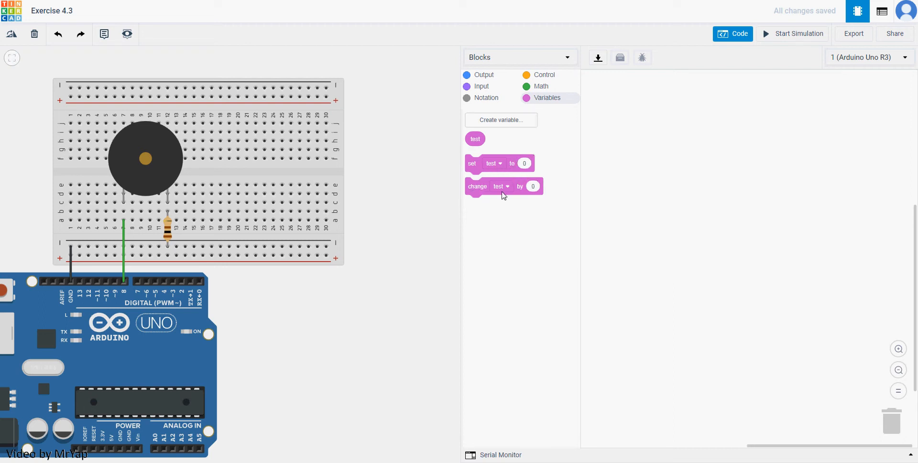
mouse_move(532, 187)
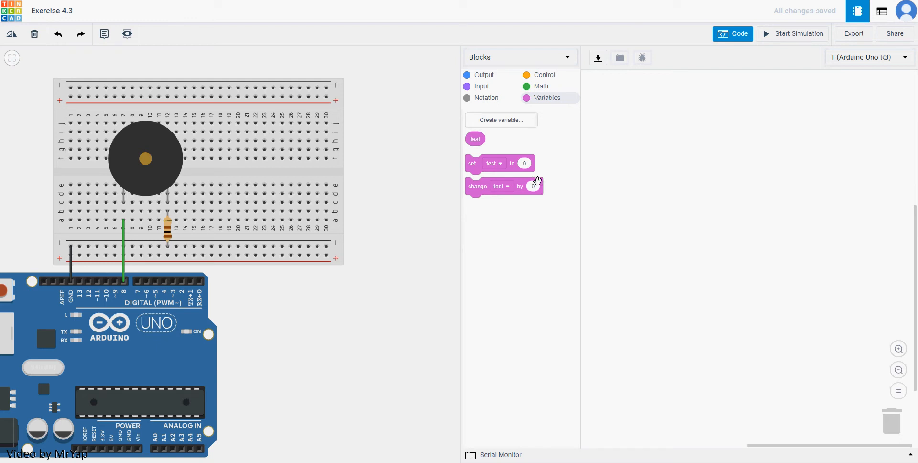
mouse_move(535, 179)
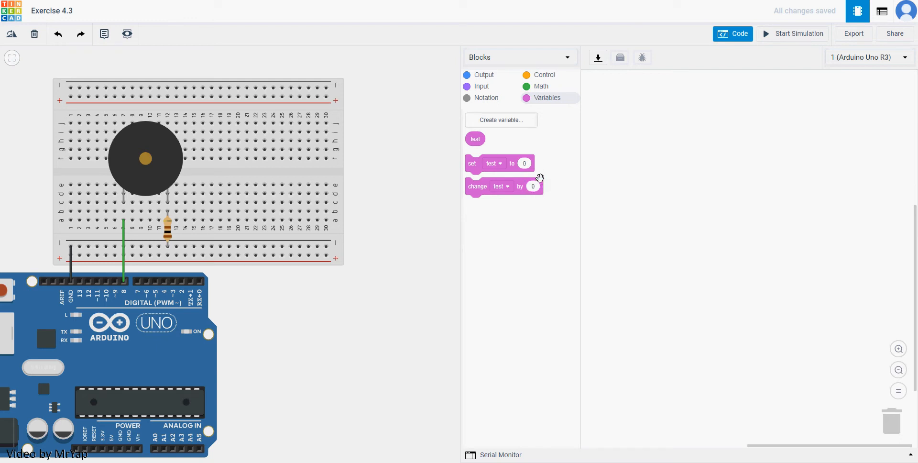
mouse_move(479, 80)
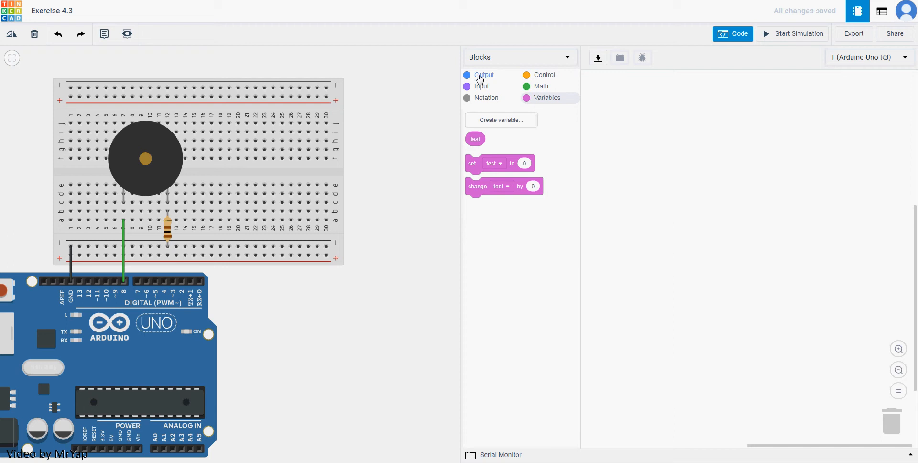
mouse_move(482, 79)
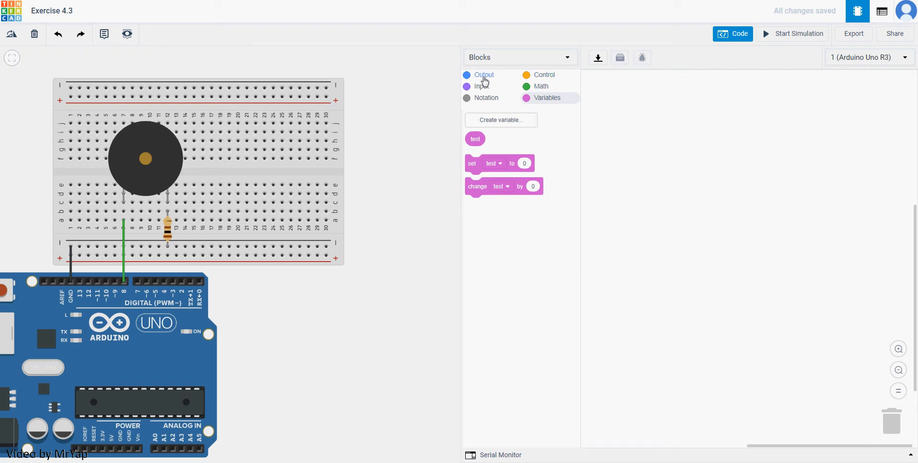
Step: Add a play speaker block on pin 8 with tone test lasting 0.5 sec
left_click(484, 75)
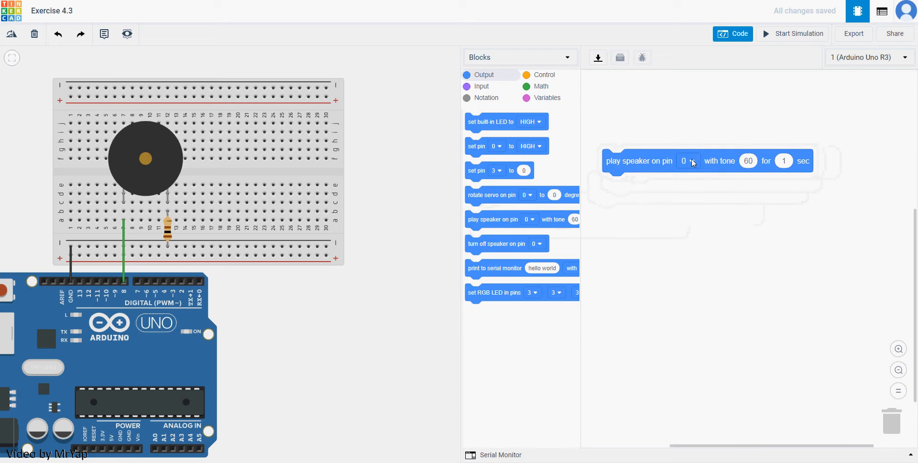
left_click(687, 160)
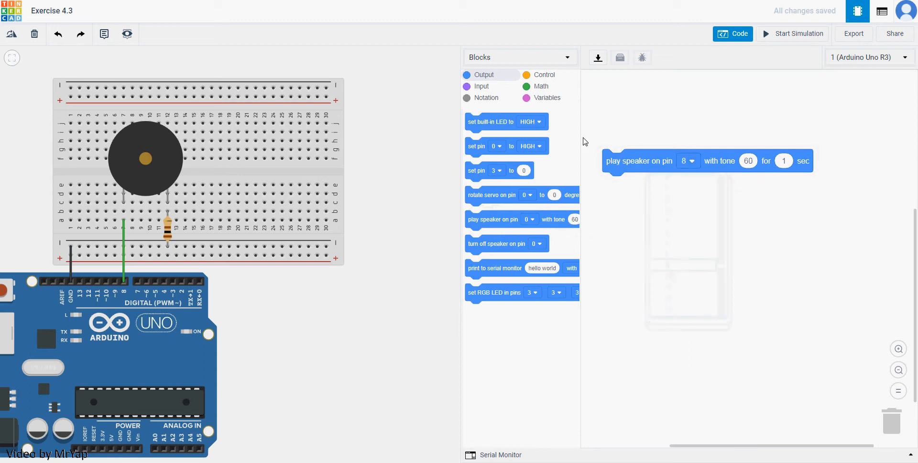
left_click(546, 98)
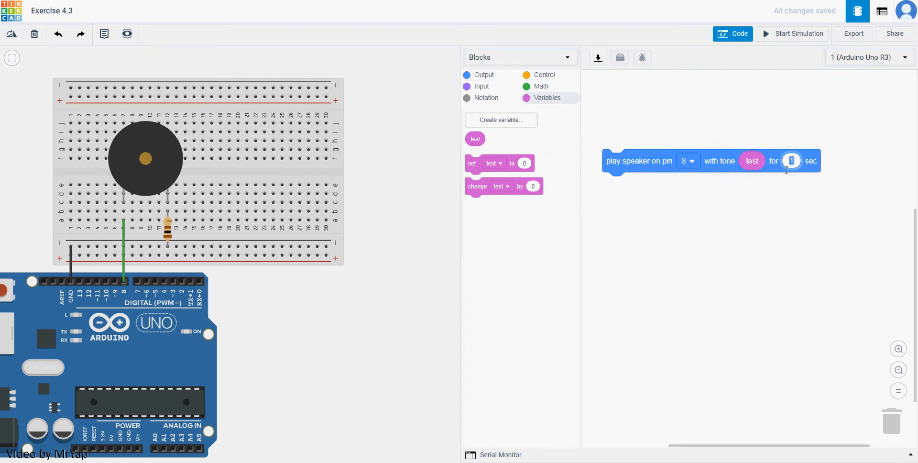
type("0.5")
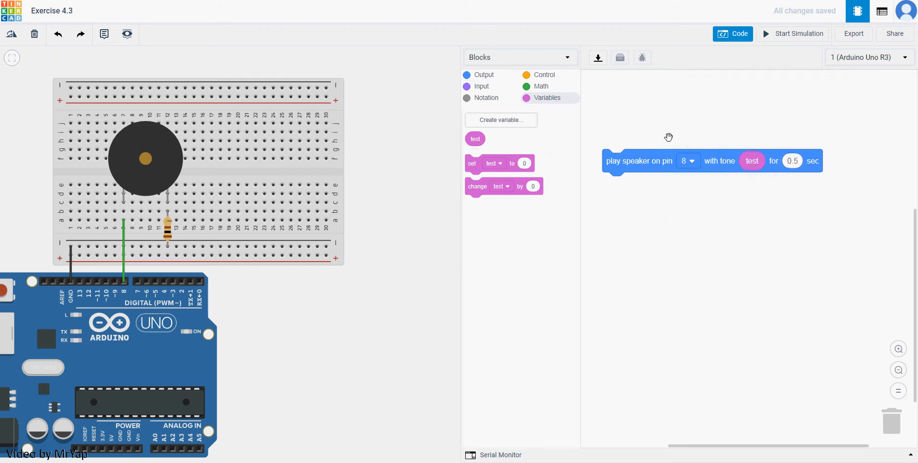
mouse_move(543, 74)
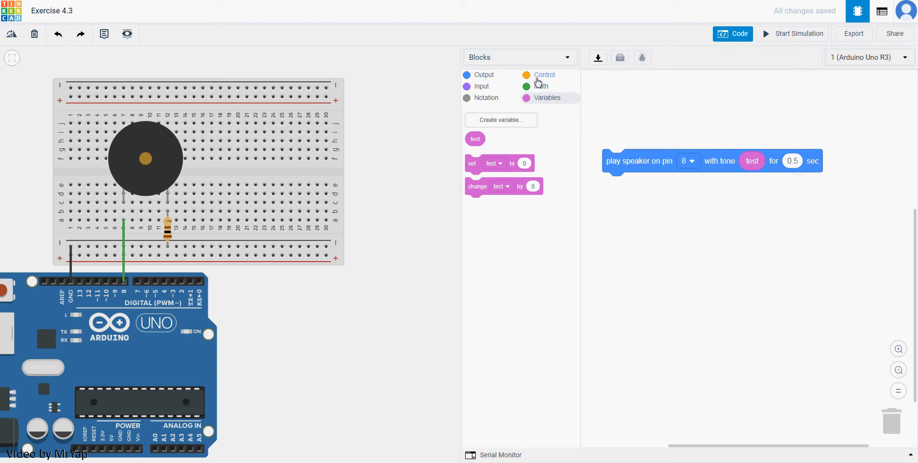
Step: Wrap the speaker block in an if-else whose condition compares test ≤ 80
left_click(543, 75)
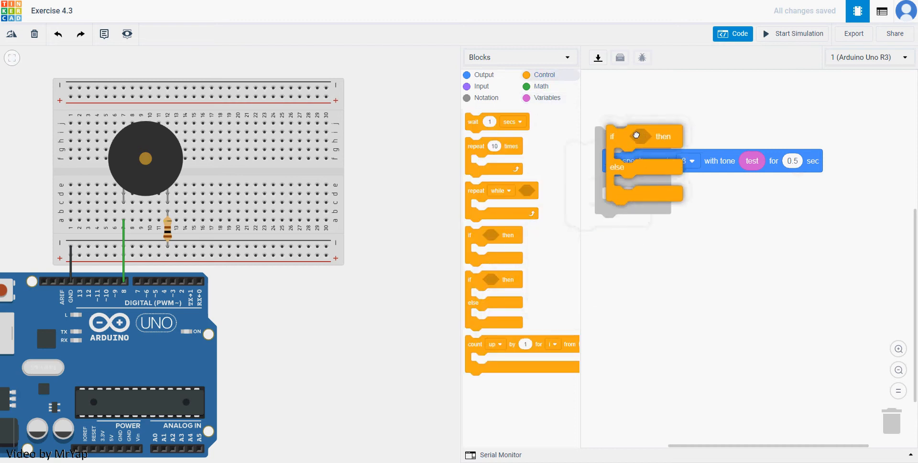
left_click(540, 86)
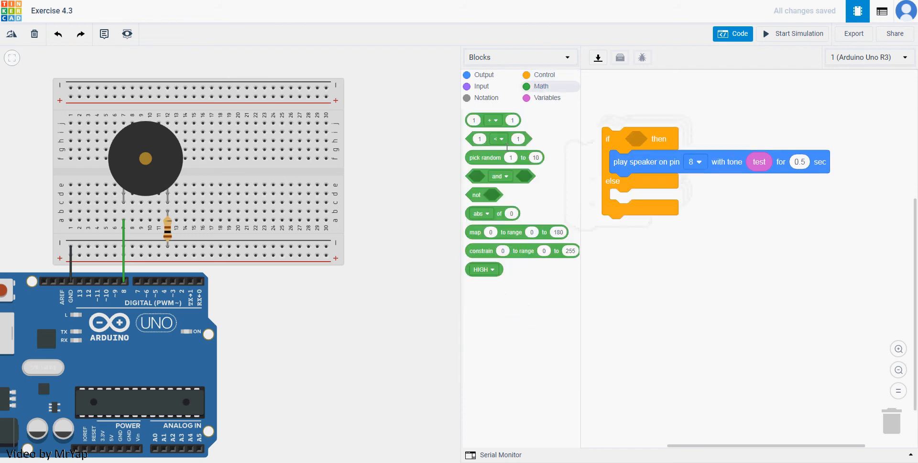
left_click_drag(497, 139, 638, 139)
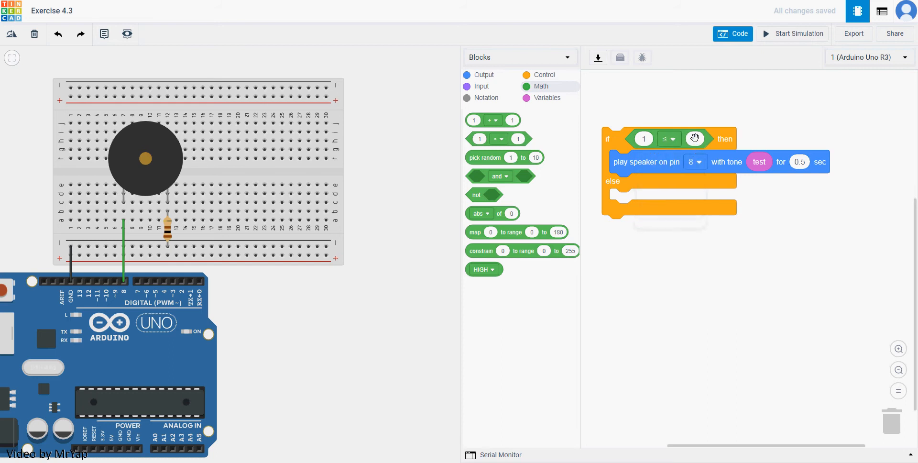
type("80")
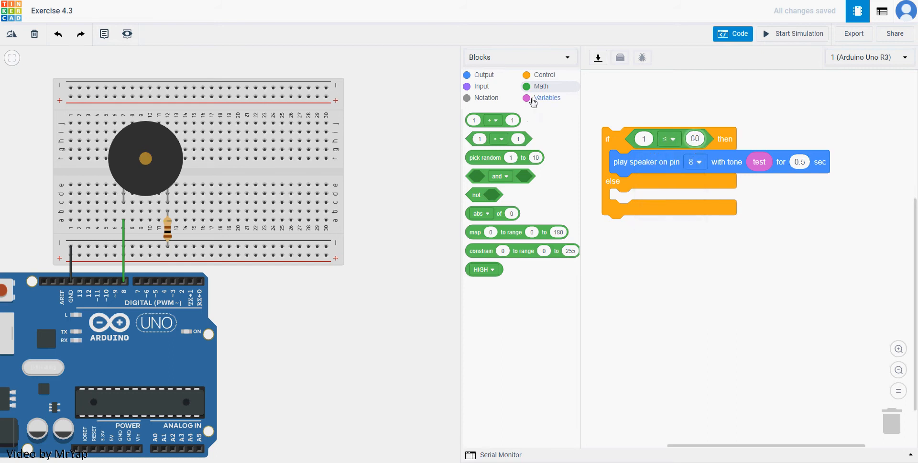
left_click(547, 98)
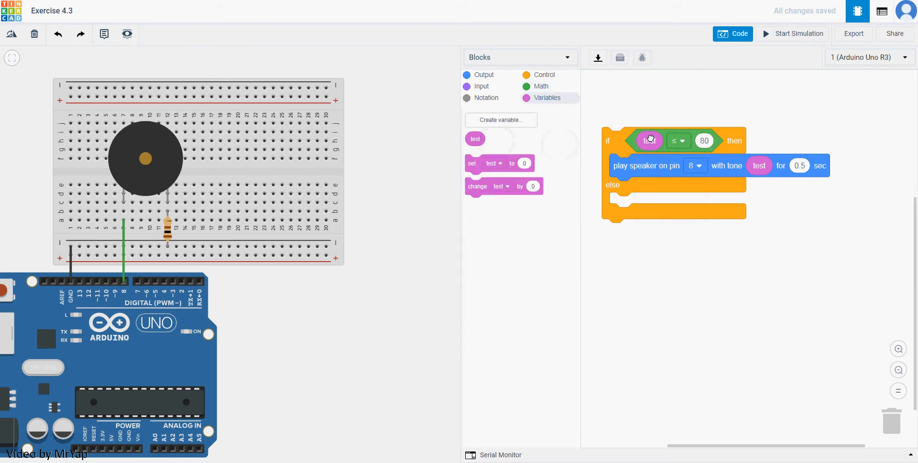
mouse_move(677, 162)
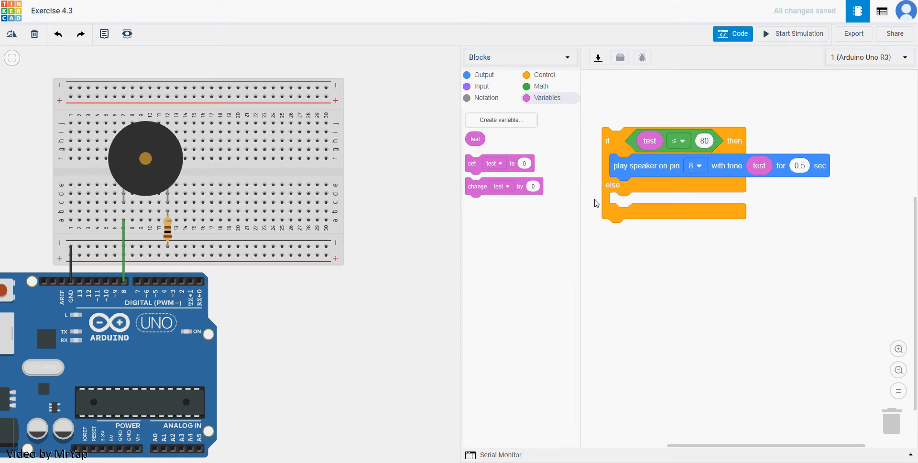
mouse_move(543, 75)
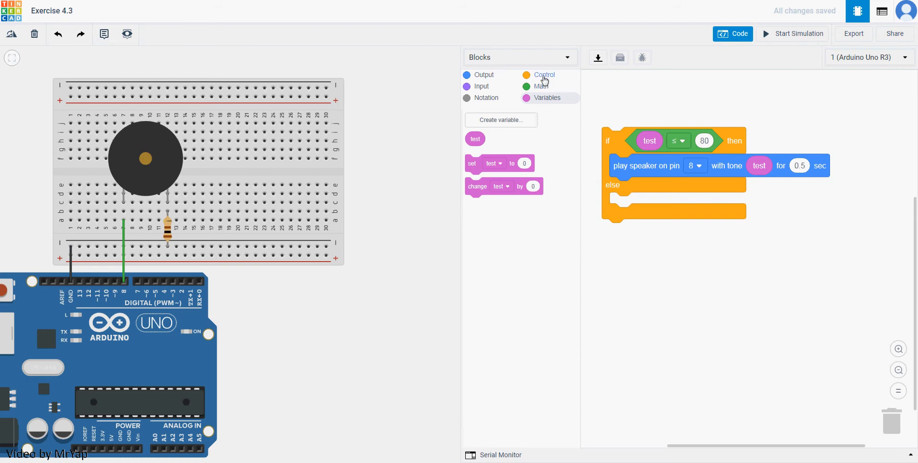
mouse_move(500, 94)
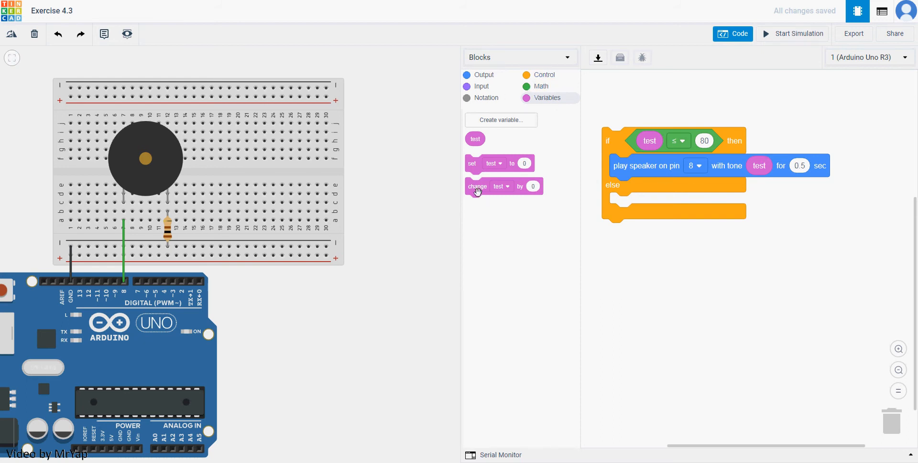
Step: Under the speaker block, change test by a random number picked from 5 to 10
left_click_drag(502, 186, 656, 188)
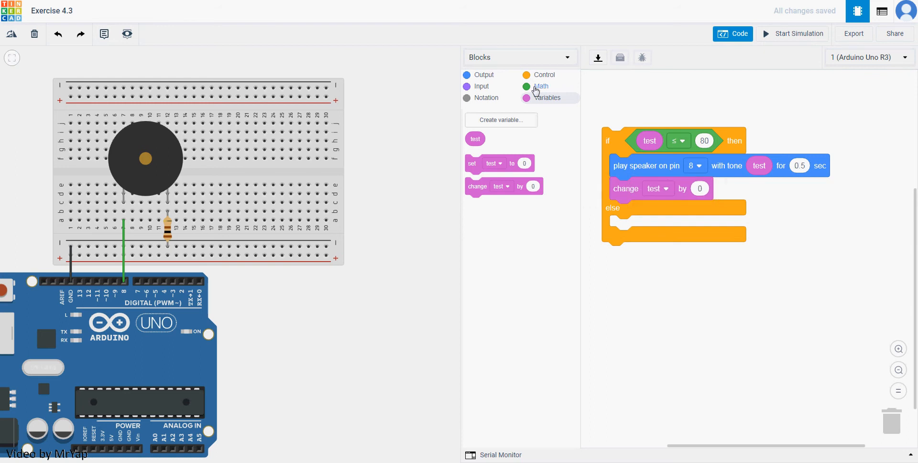
left_click(540, 86)
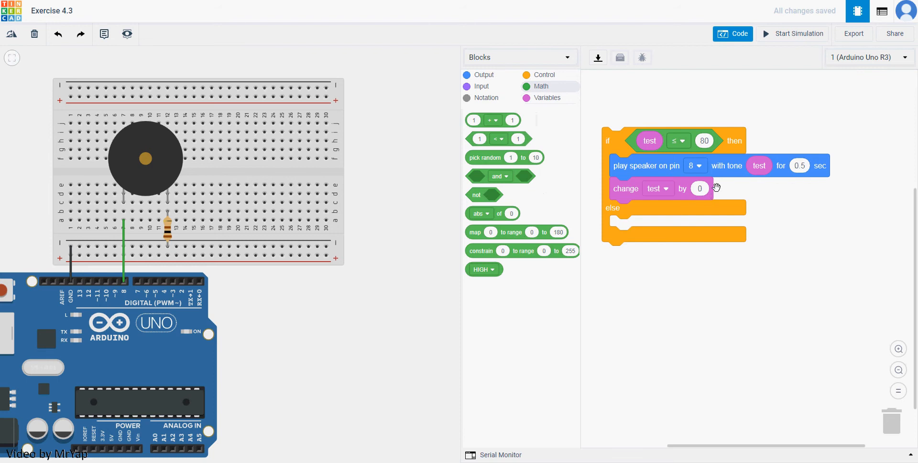
mouse_move(672, 179)
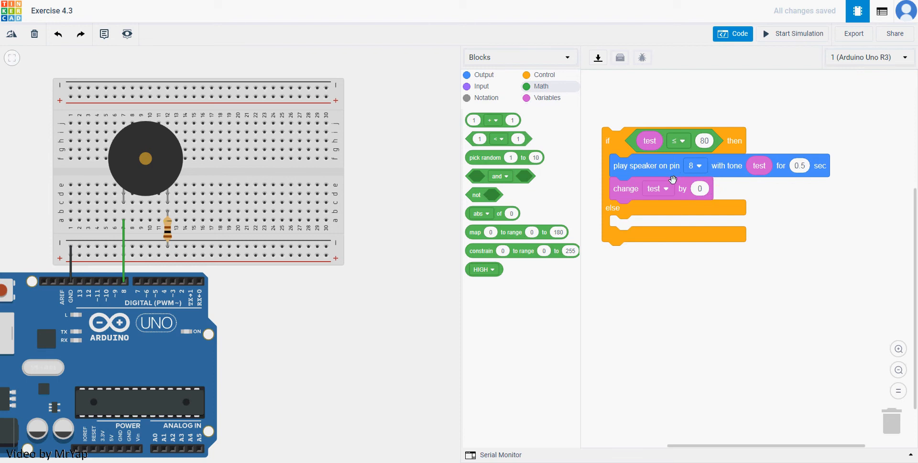
left_click_drag(504, 156, 694, 183)
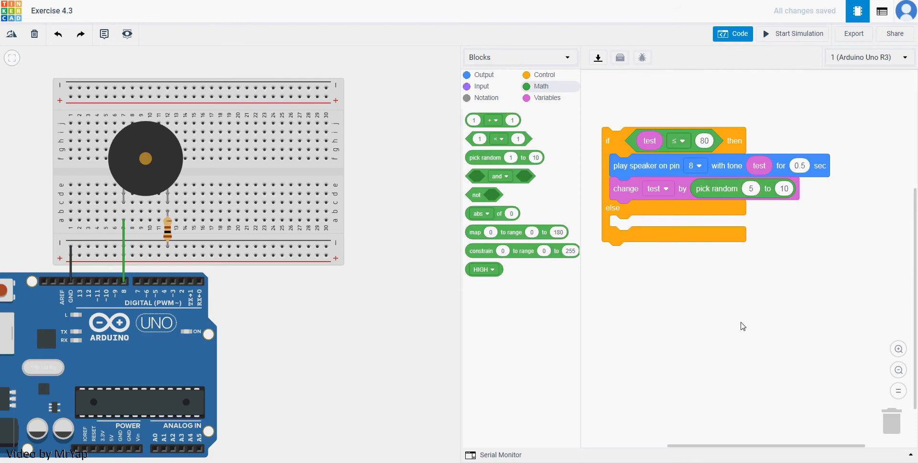
mouse_move(767, 179)
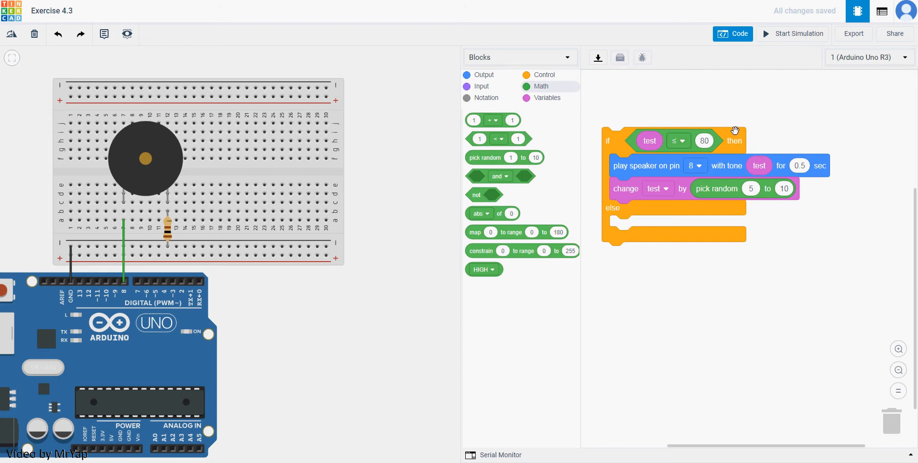
mouse_move(642, 220)
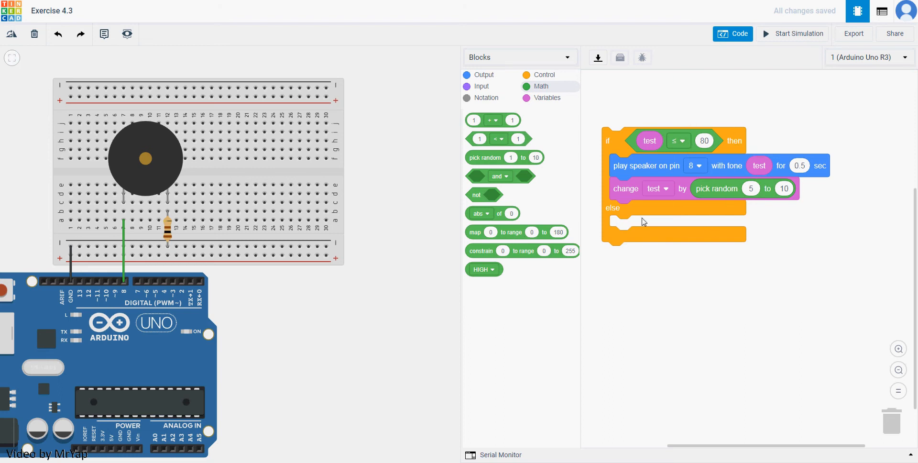
mouse_move(642, 232)
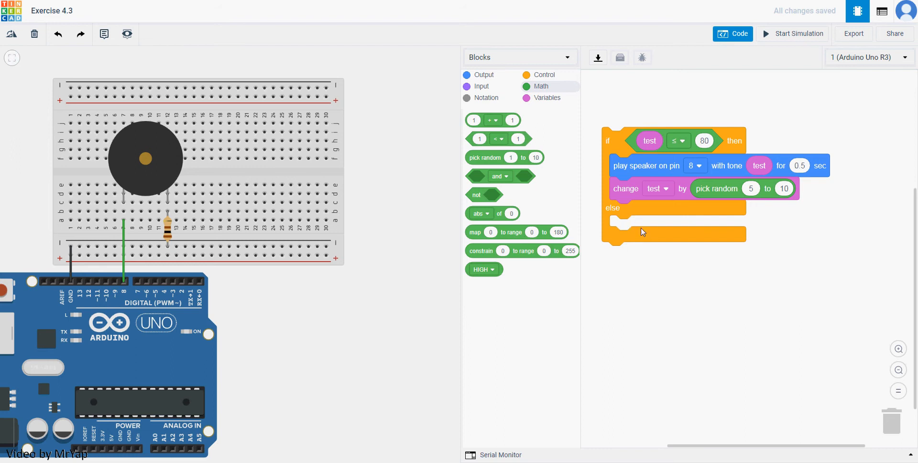
mouse_move(534, 79)
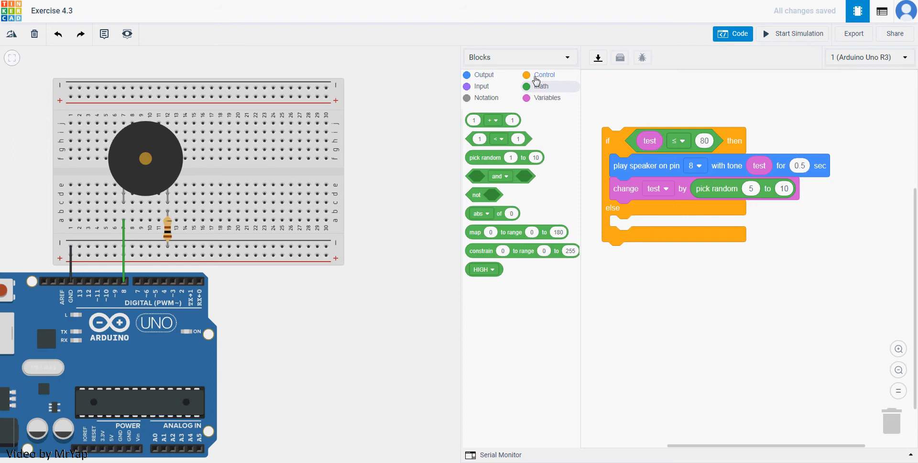
Step: Add a 0.6-second wait after the random change of test in the if branch
left_click(543, 74)
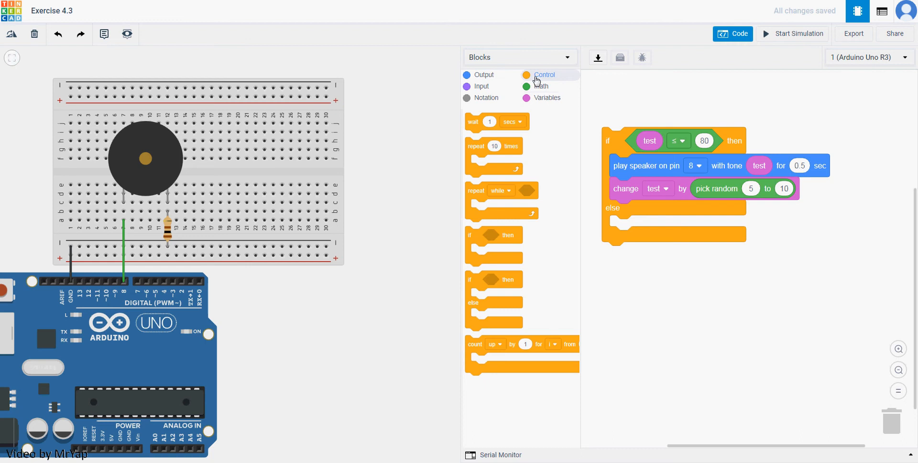
left_click_drag(496, 122, 619, 168)
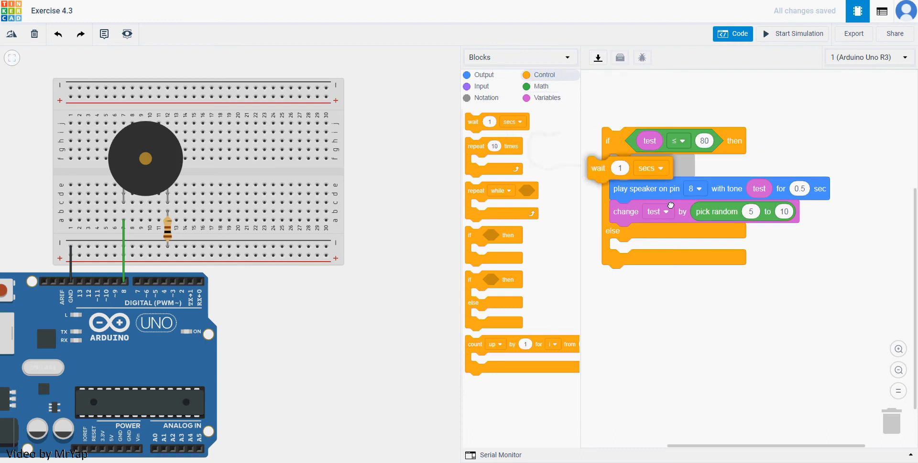
left_click_drag(599, 167, 619, 211)
type("0.6")
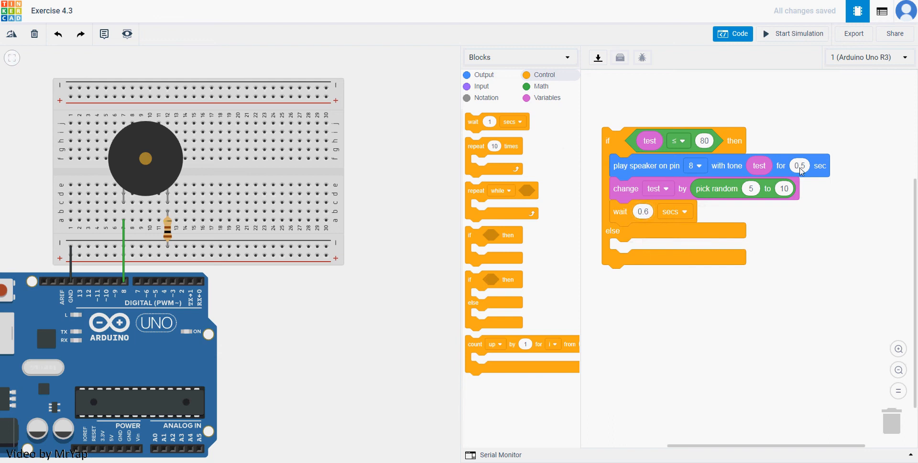
mouse_move(545, 98)
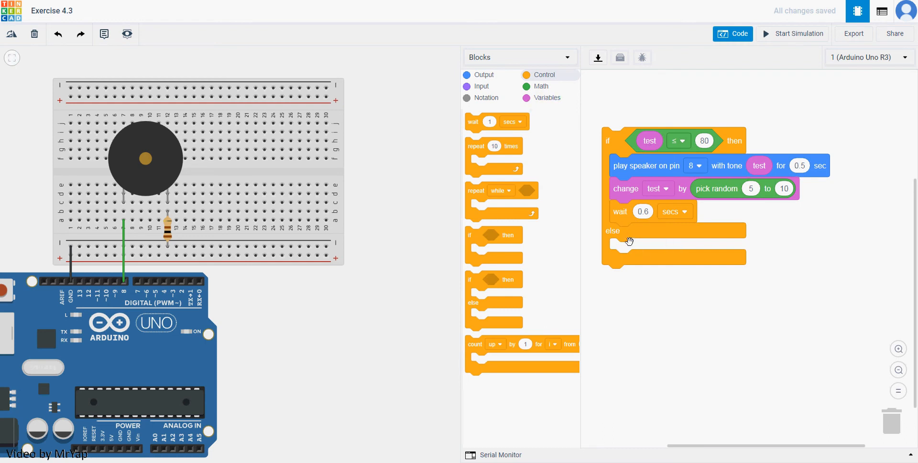
mouse_move(538, 105)
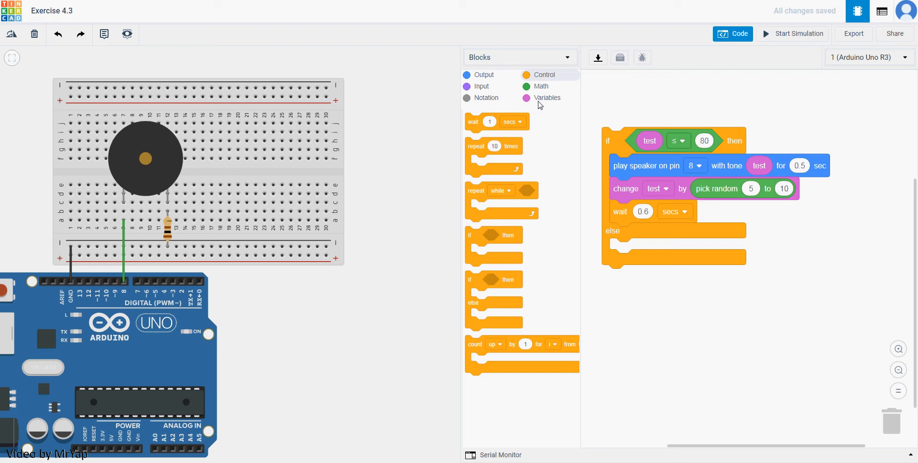
Step: In the else branch, set test to 0 and follow it with a 1-second wait
left_click(547, 97)
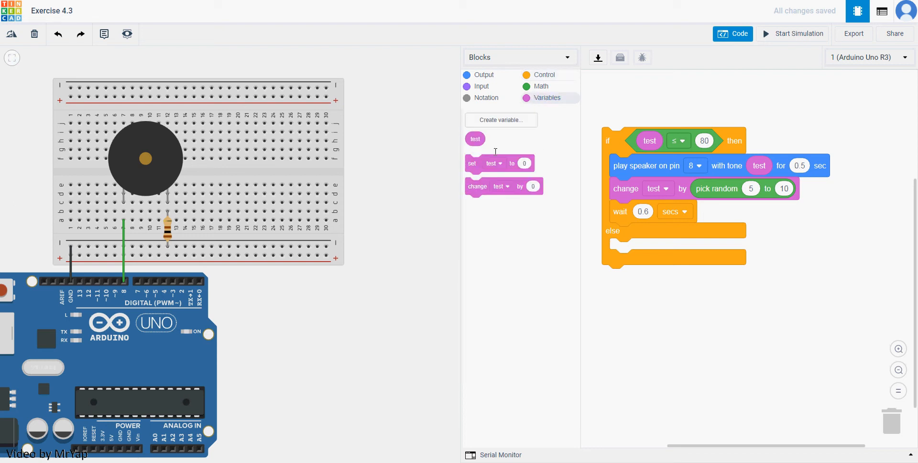
left_click_drag(500, 162, 673, 262)
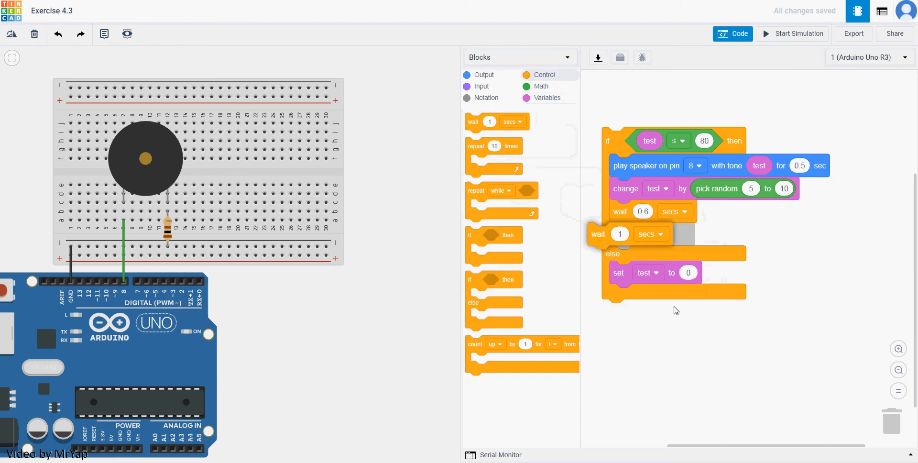
left_click_drag(599, 233, 619, 273)
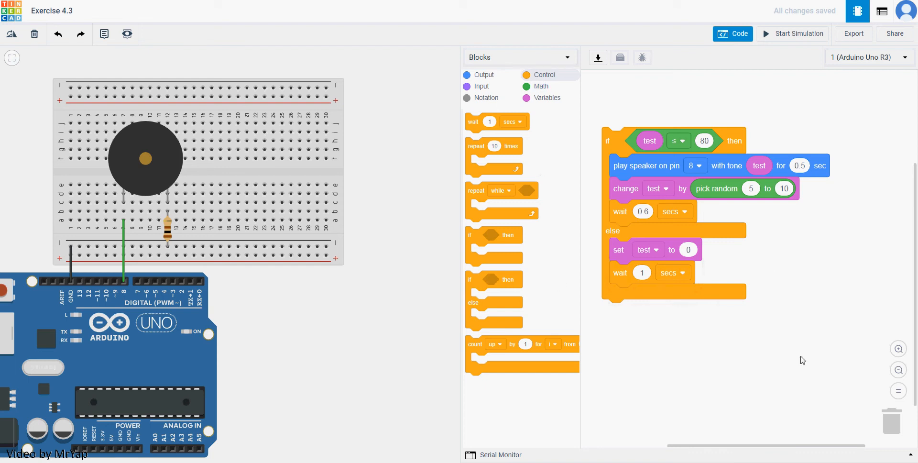
mouse_move(819, 209)
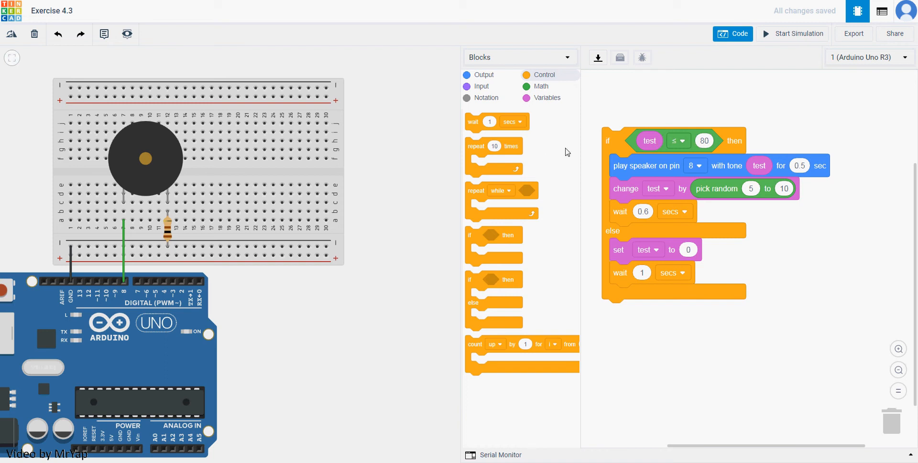
mouse_move(744, 159)
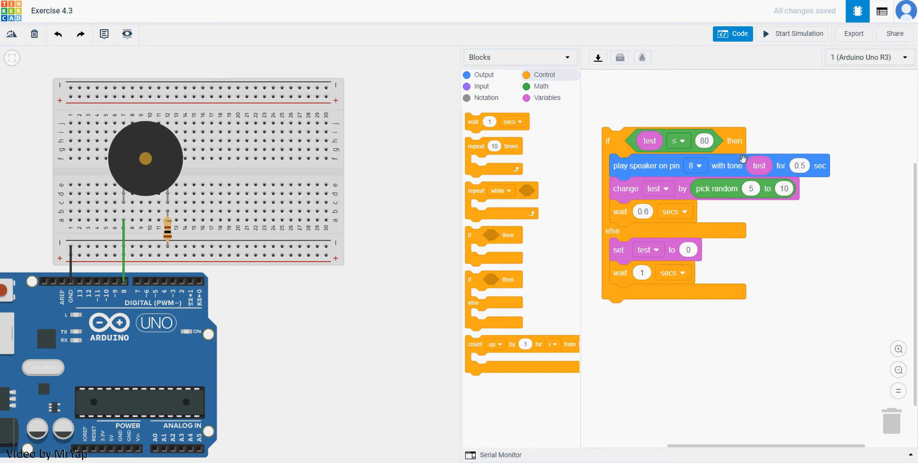
mouse_move(767, 198)
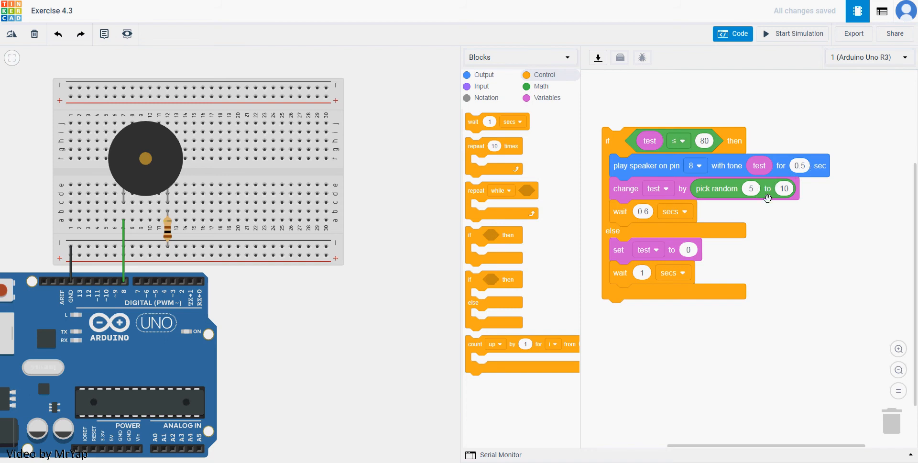
mouse_move(636, 210)
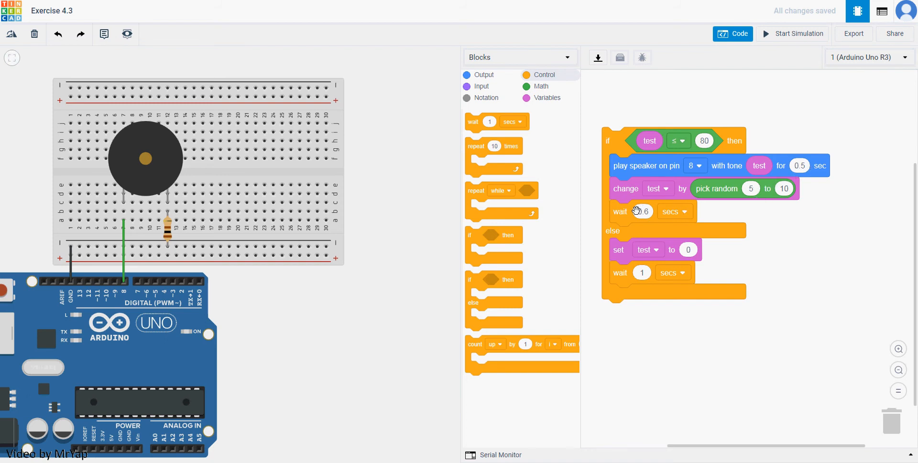
mouse_move(660, 210)
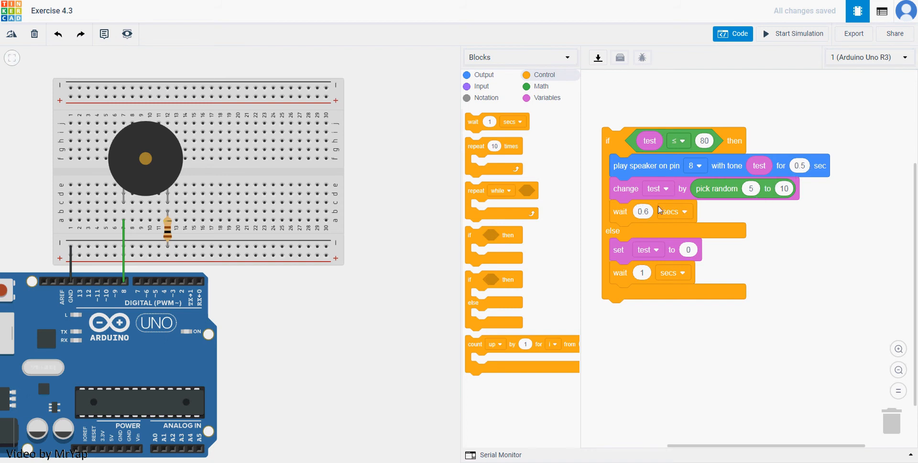
mouse_move(751, 183)
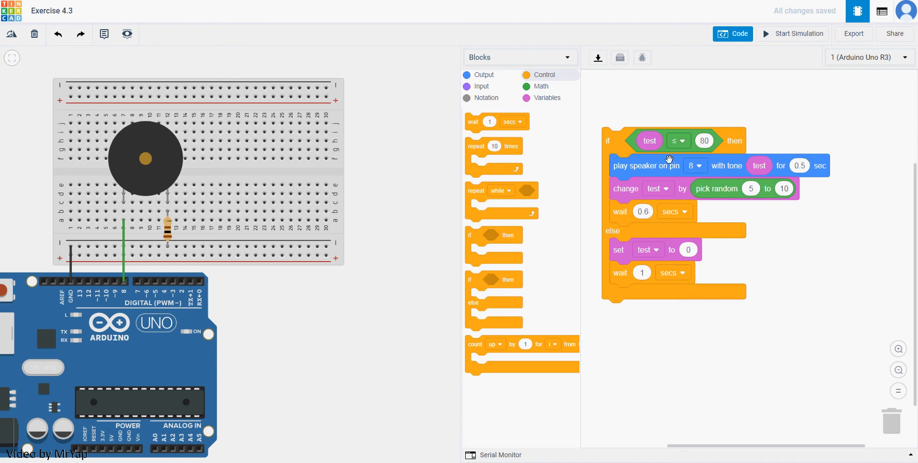
mouse_move(689, 122)
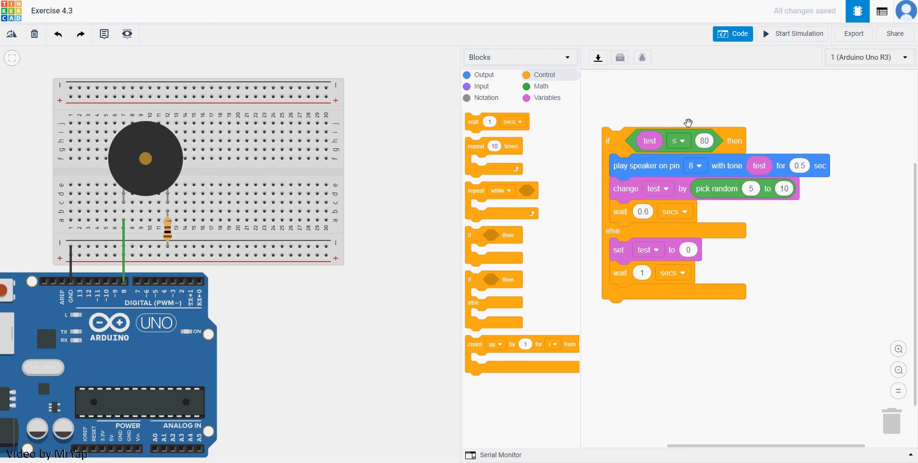
mouse_move(694, 262)
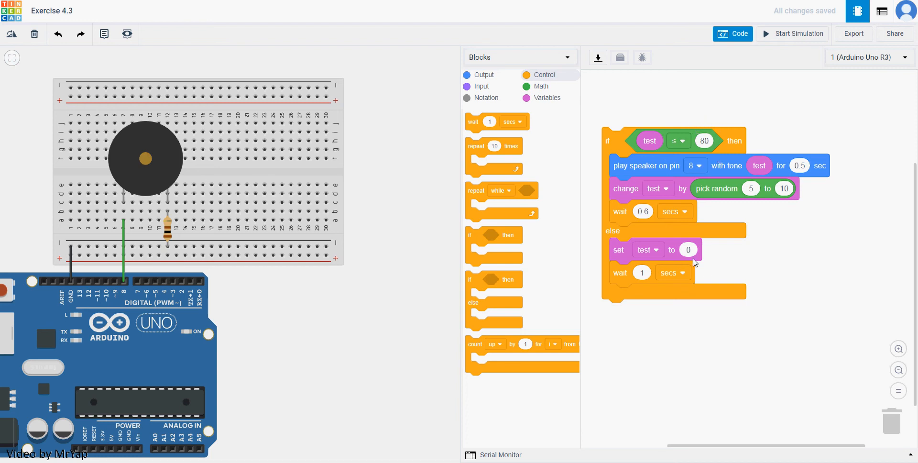
mouse_move(363, 162)
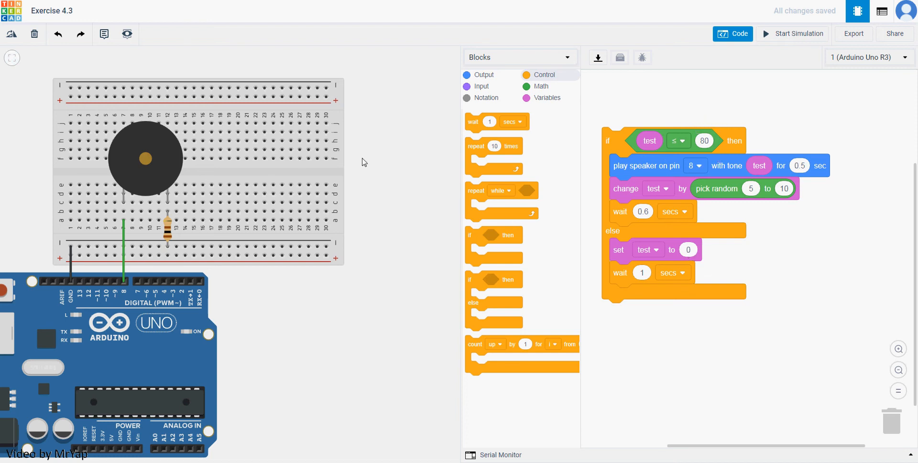
Step: Run the piezo circuit simulation for about 14 seconds, then stop it
left_click(797, 34)
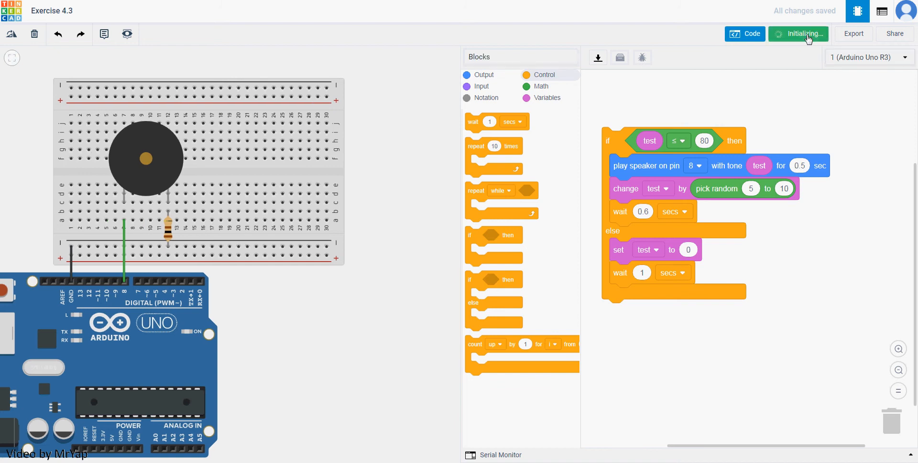
left_click(798, 33)
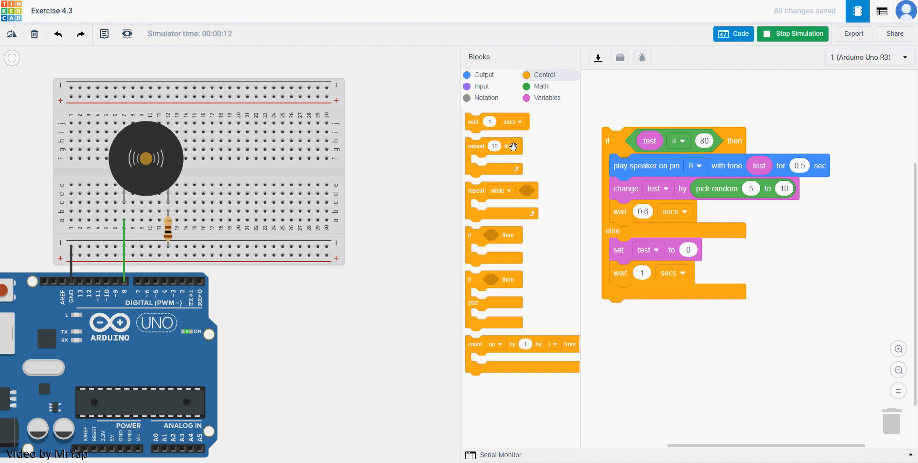
mouse_move(793, 52)
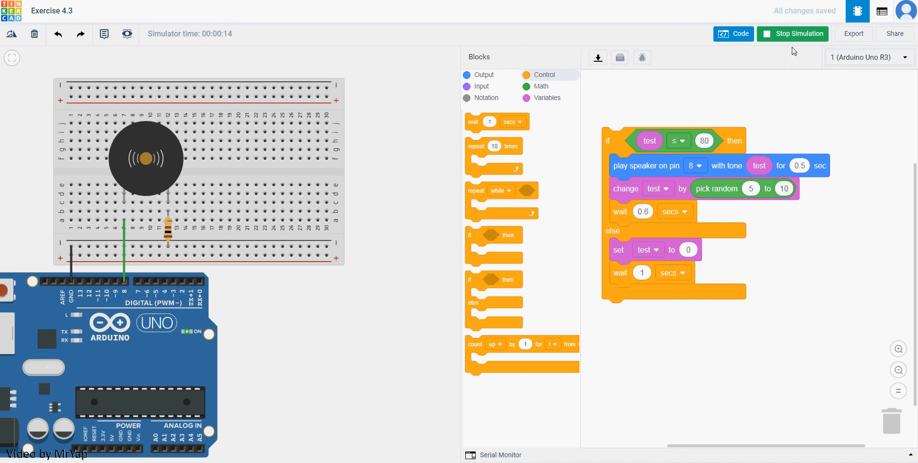
left_click(791, 33)
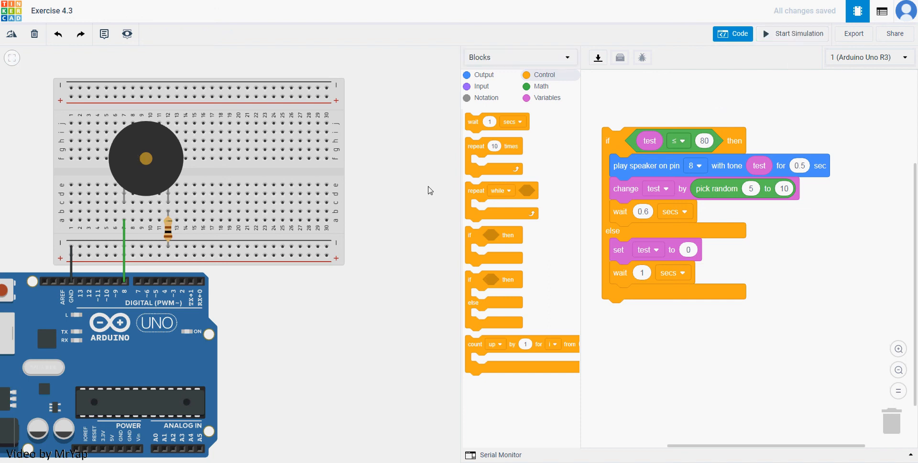
mouse_move(413, 212)
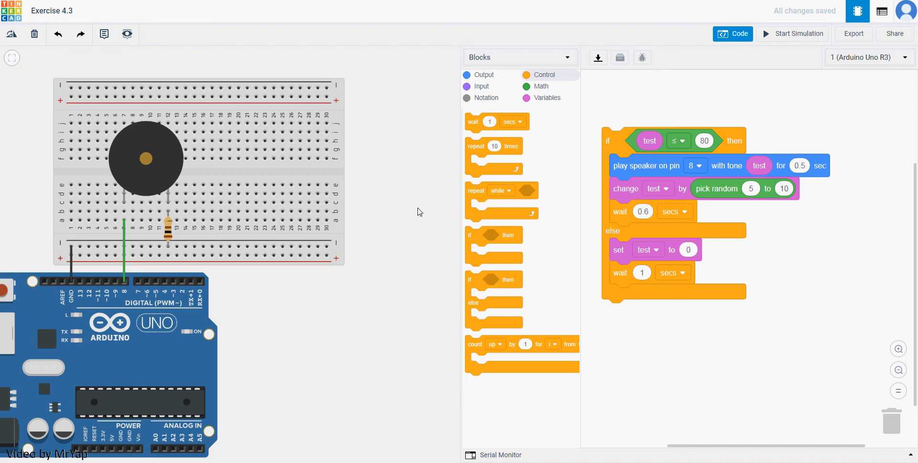
mouse_move(517, 215)
type("20")
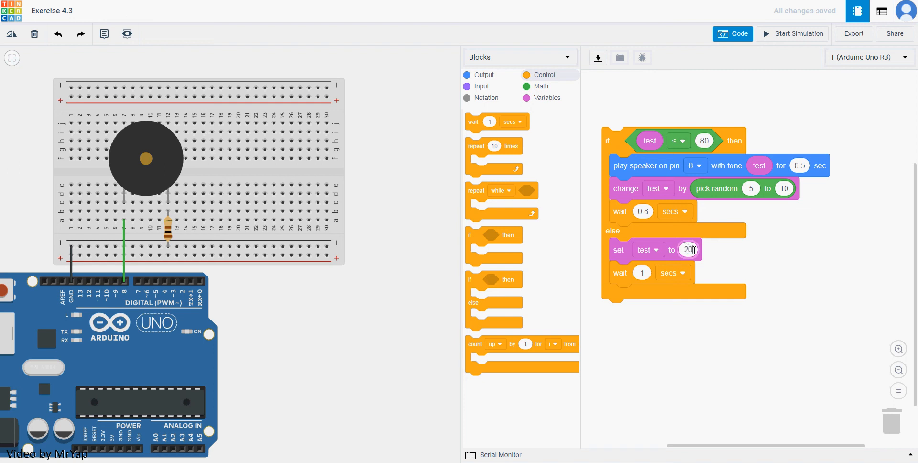
Step: Have the else branch reset the test variable to 20 instead of 0
left_click(697, 342)
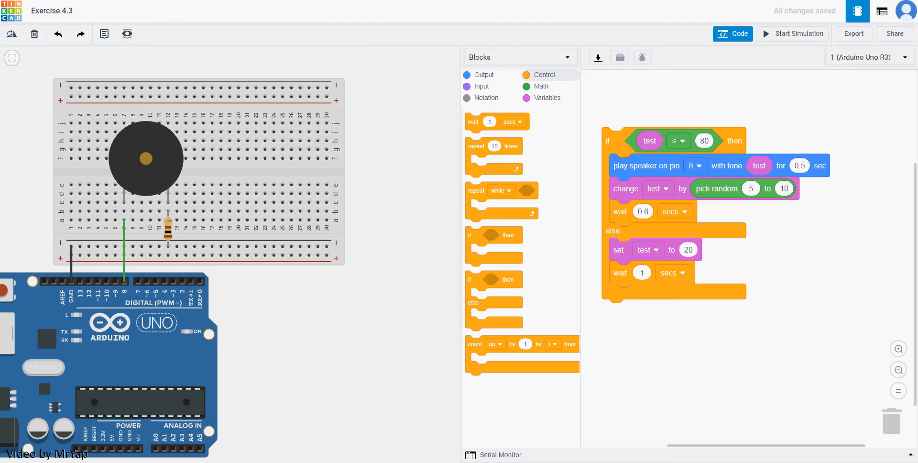
mouse_move(720, 253)
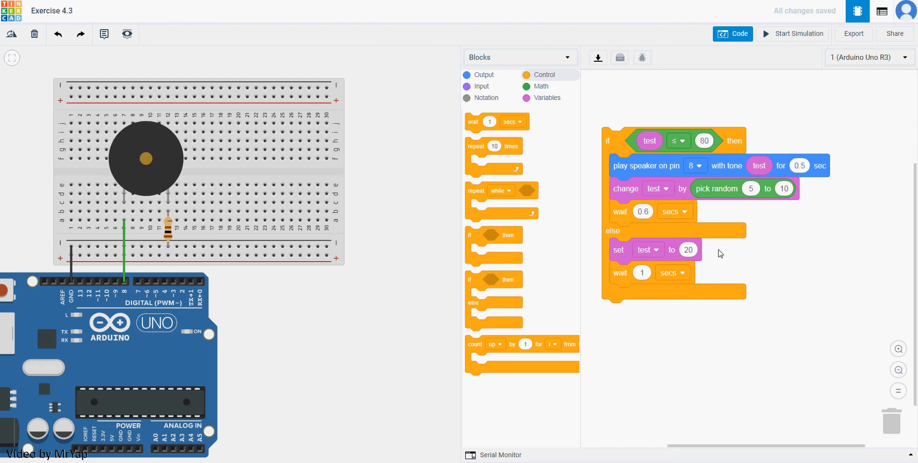
mouse_move(762, 248)
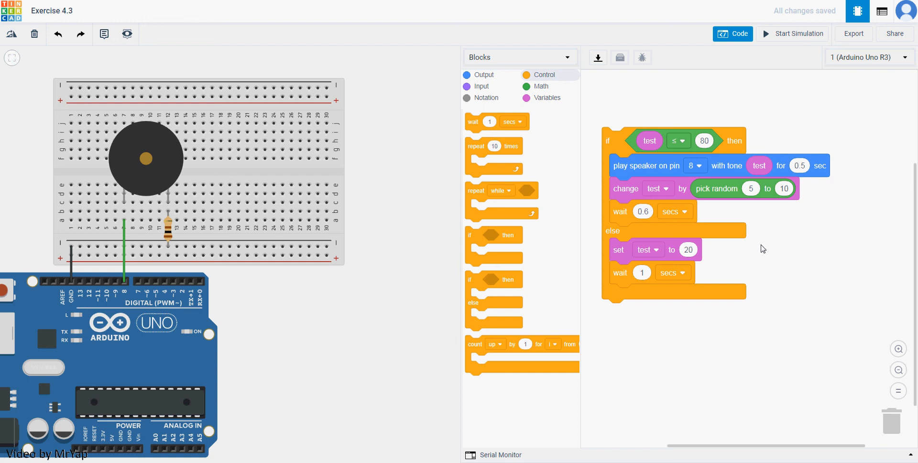
mouse_move(793, 33)
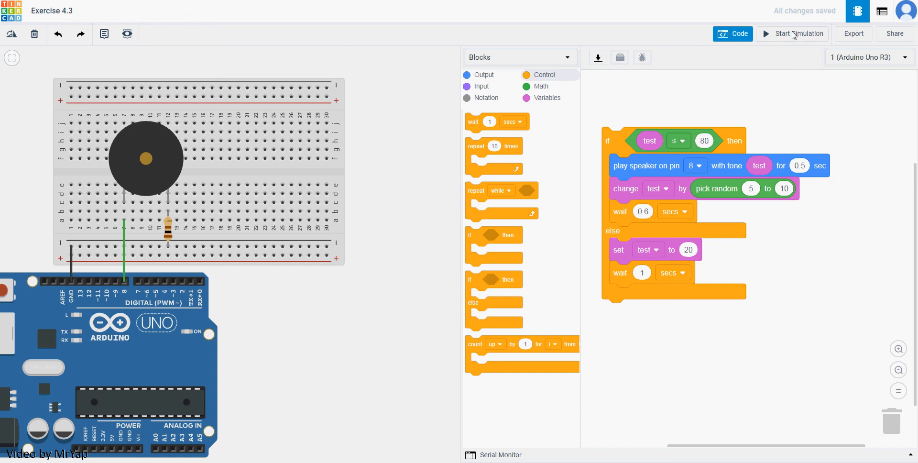
left_click(798, 33)
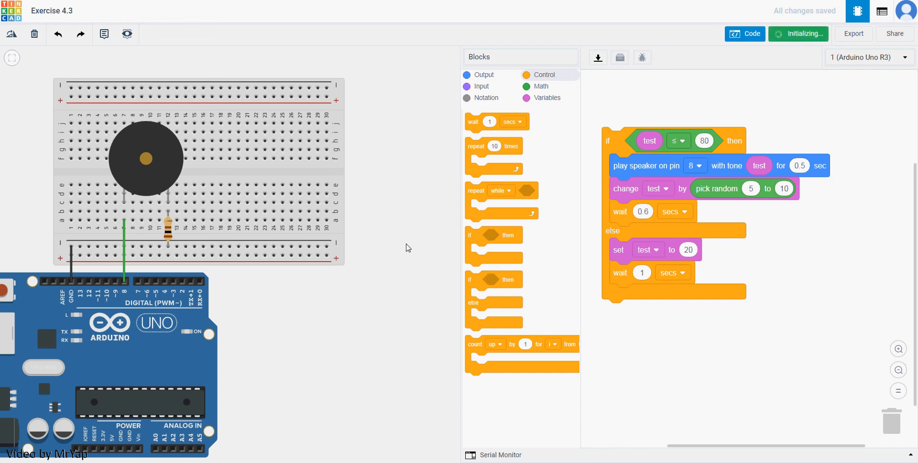
left_click(797, 33)
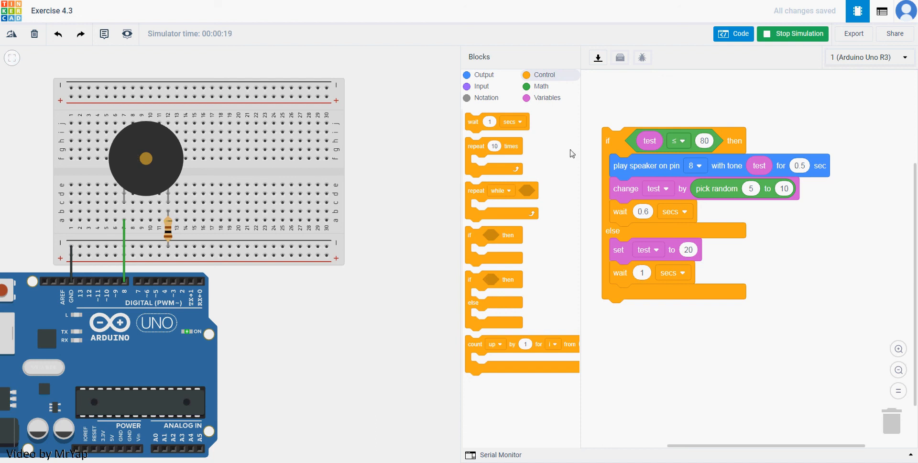
left_click(791, 33)
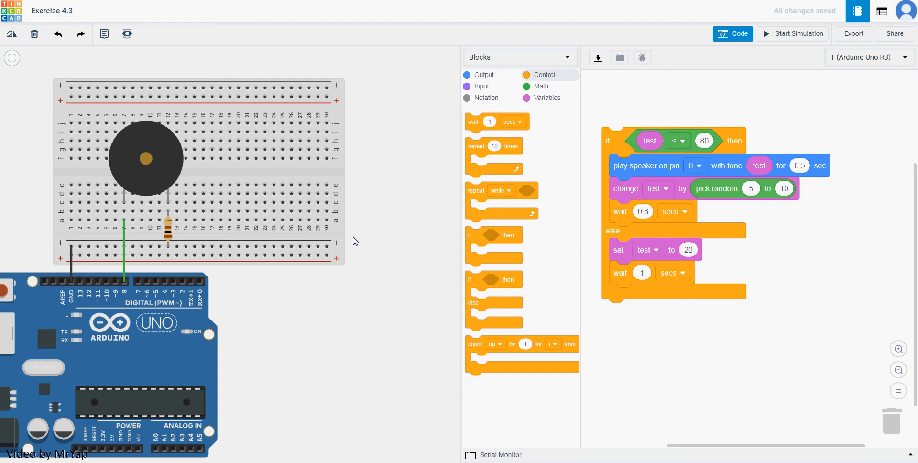
mouse_move(750, 176)
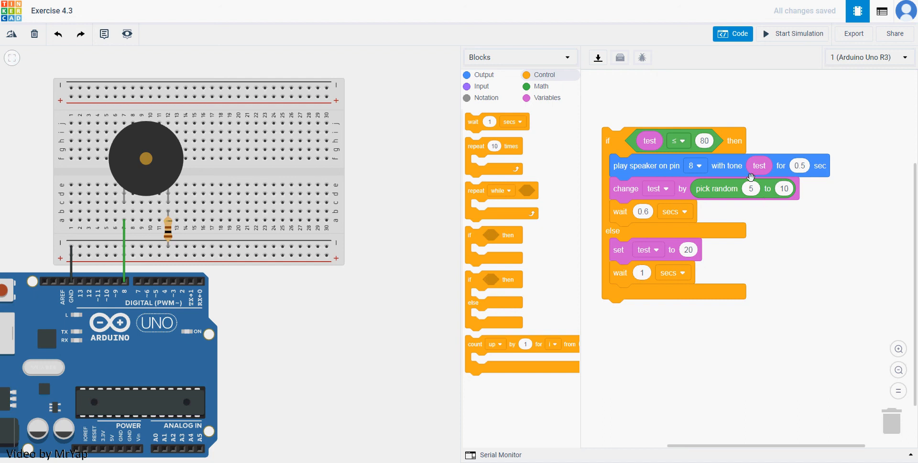
mouse_move(778, 205)
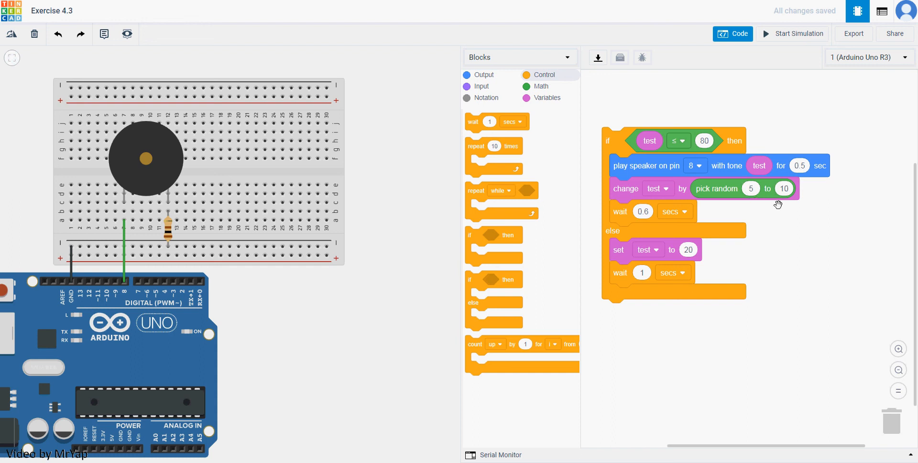
mouse_move(834, 217)
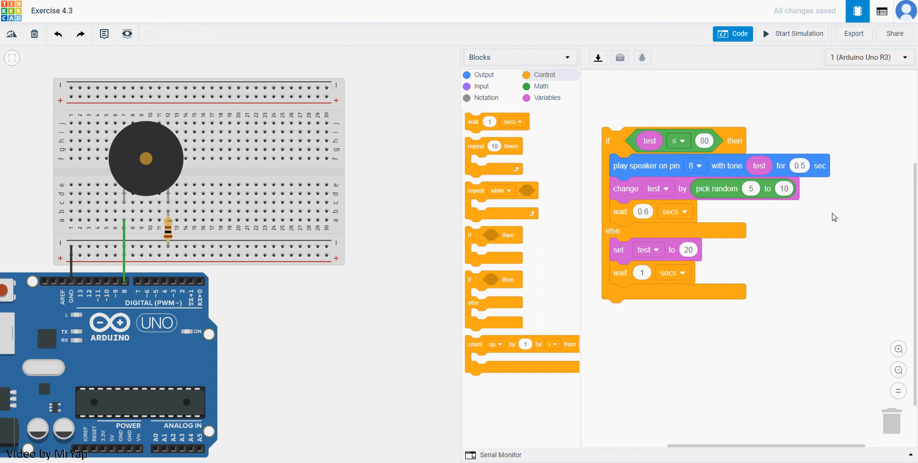
mouse_move(656, 146)
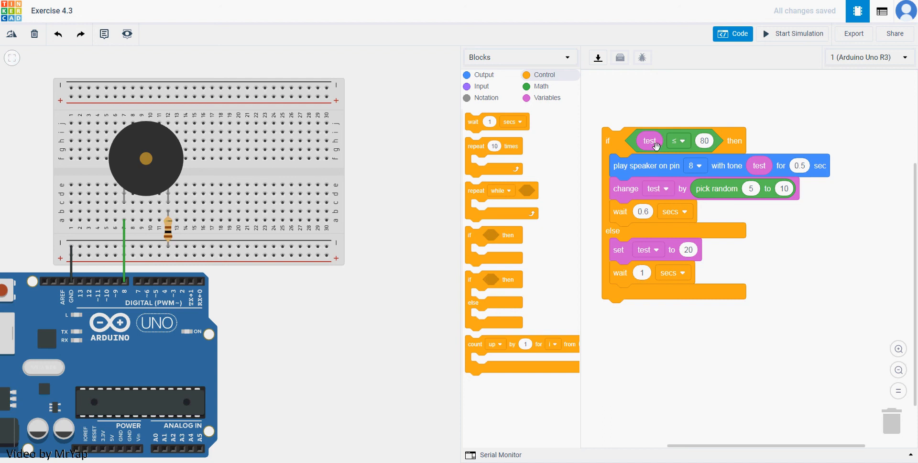
mouse_move(561, 84)
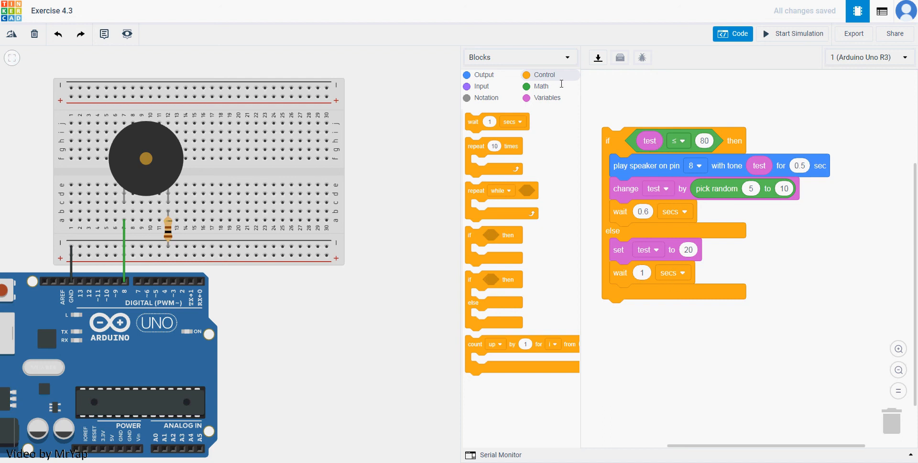
mouse_move(758, 164)
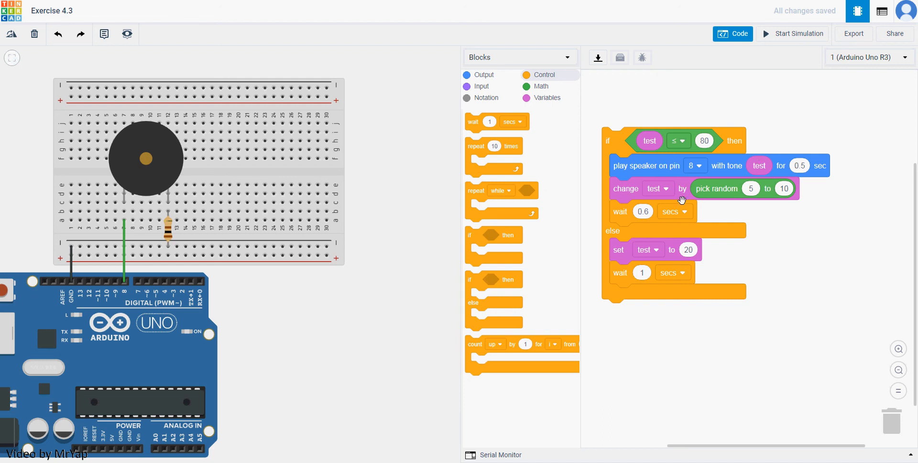
mouse_move(674, 163)
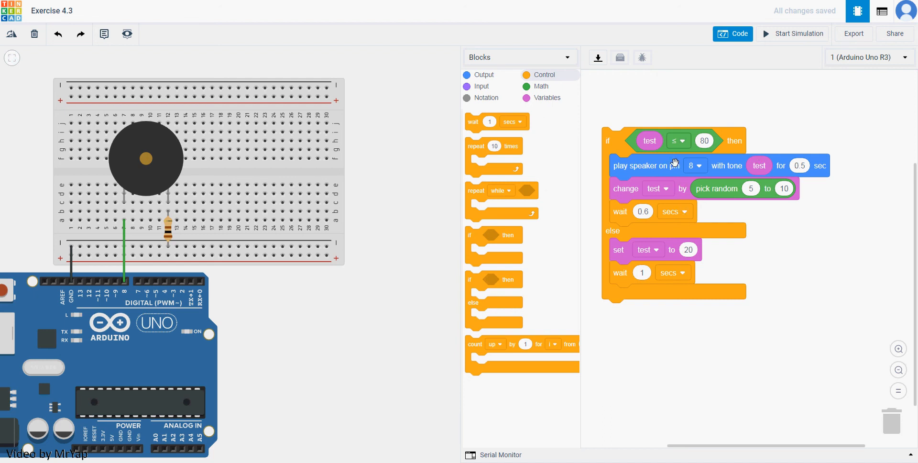
mouse_move(725, 234)
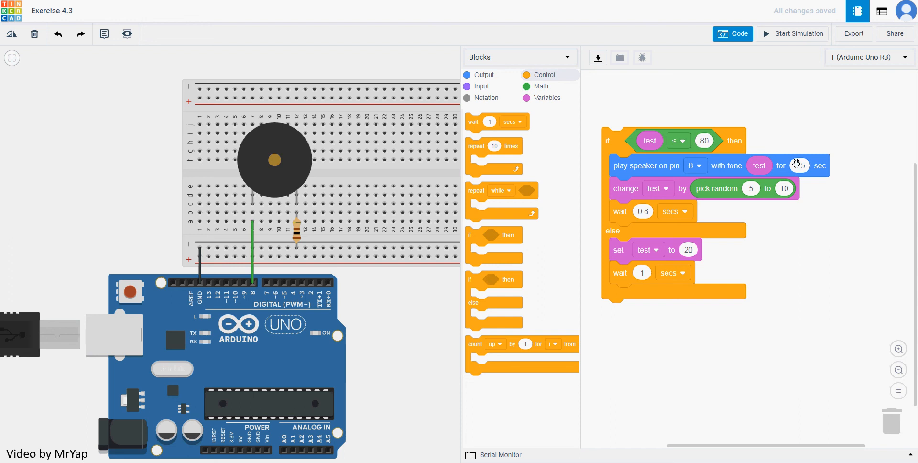
left_click(545, 98)
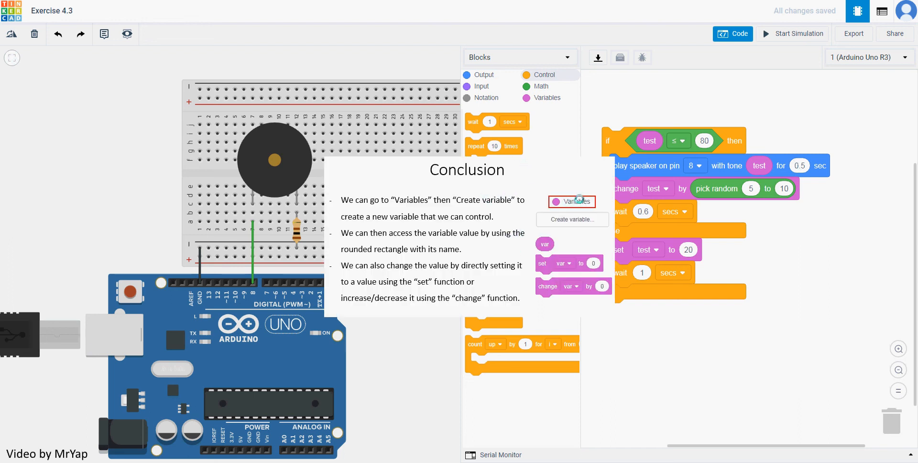
mouse_move(696, 229)
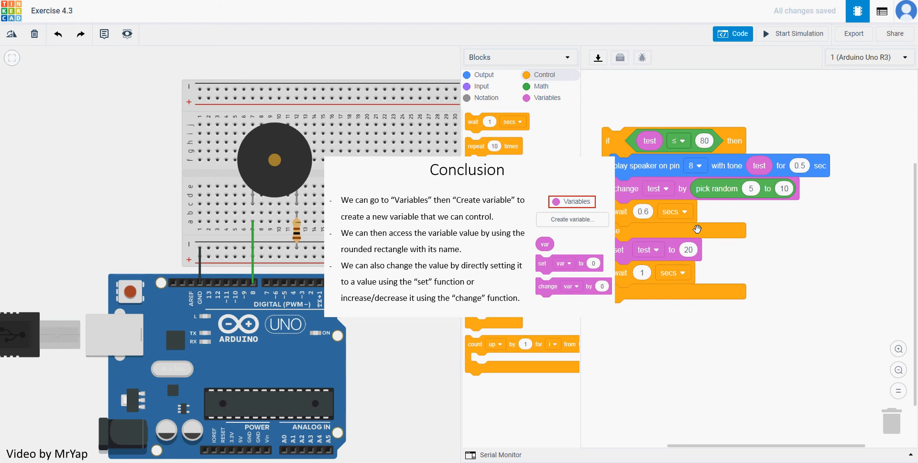
mouse_move(559, 286)
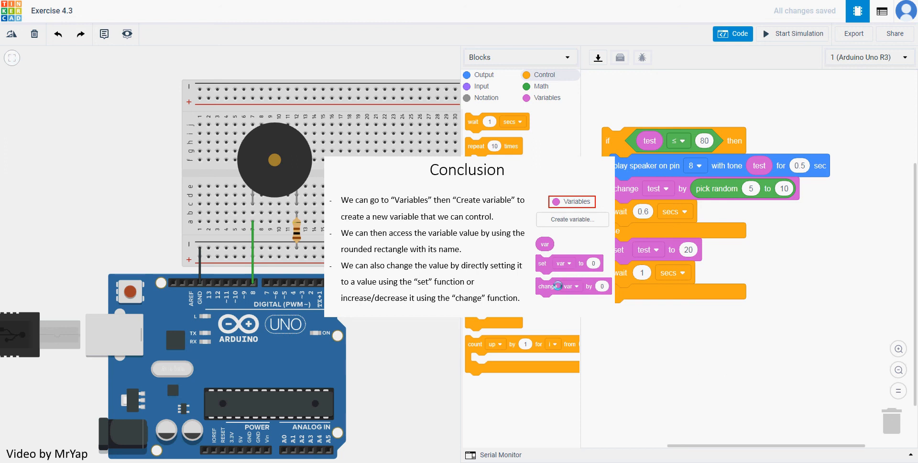
mouse_move(521, 302)
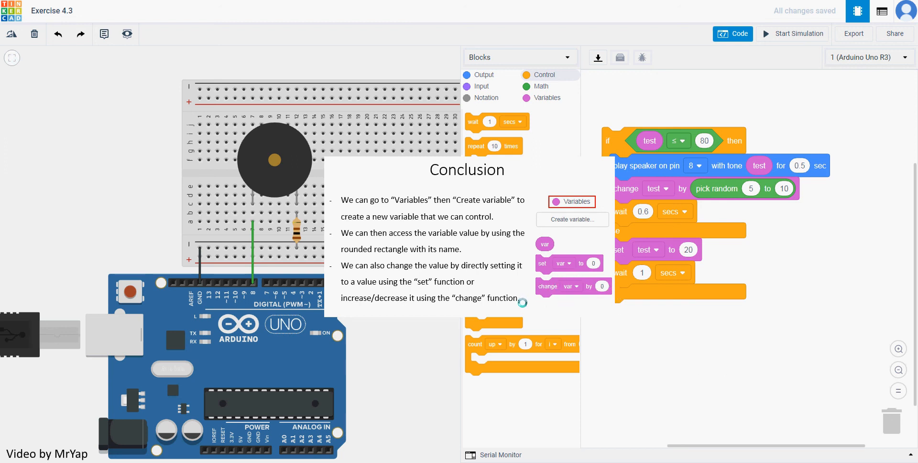